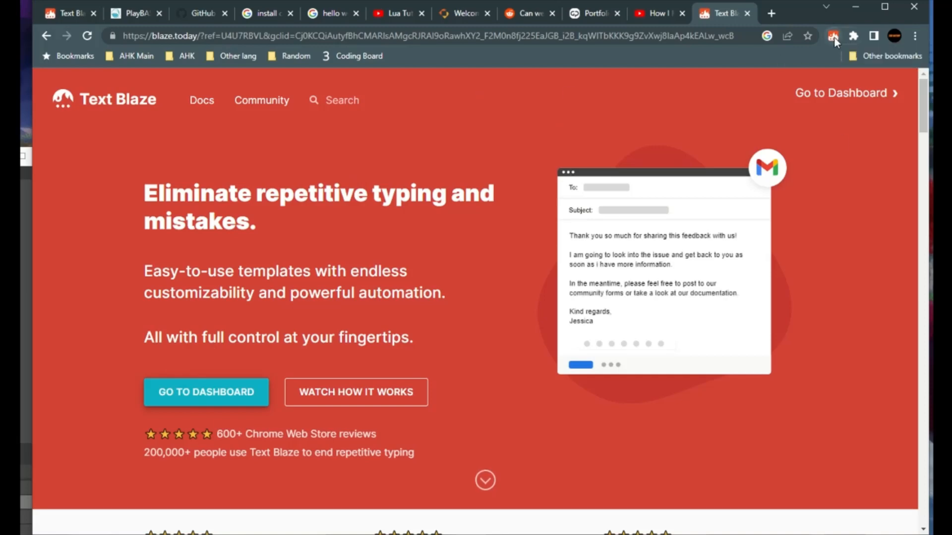
Step: Reach the snippets dashboard listing 'channel info' with the /ytd shortcut via the extension's assistant
click(832, 36)
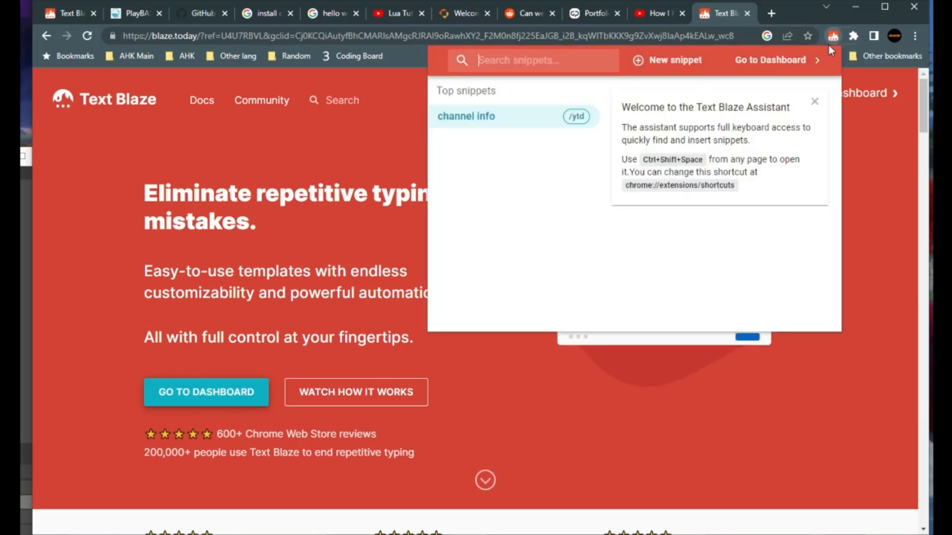
mouse_move(704, 222)
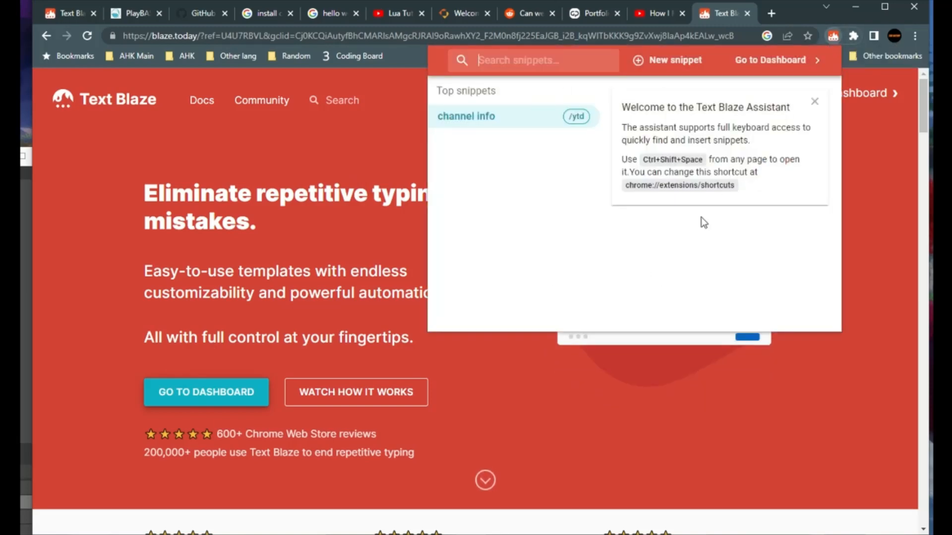
click(852, 35)
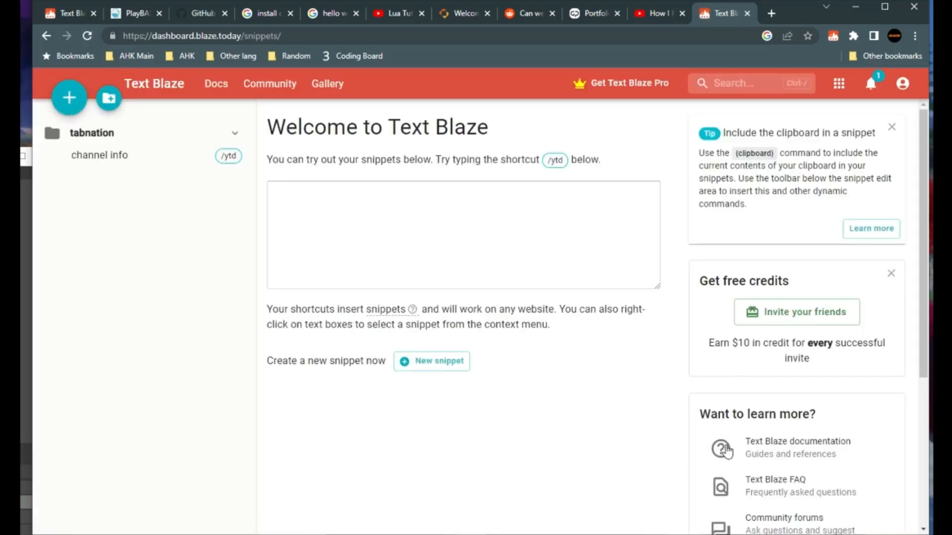
mouse_move(831, 48)
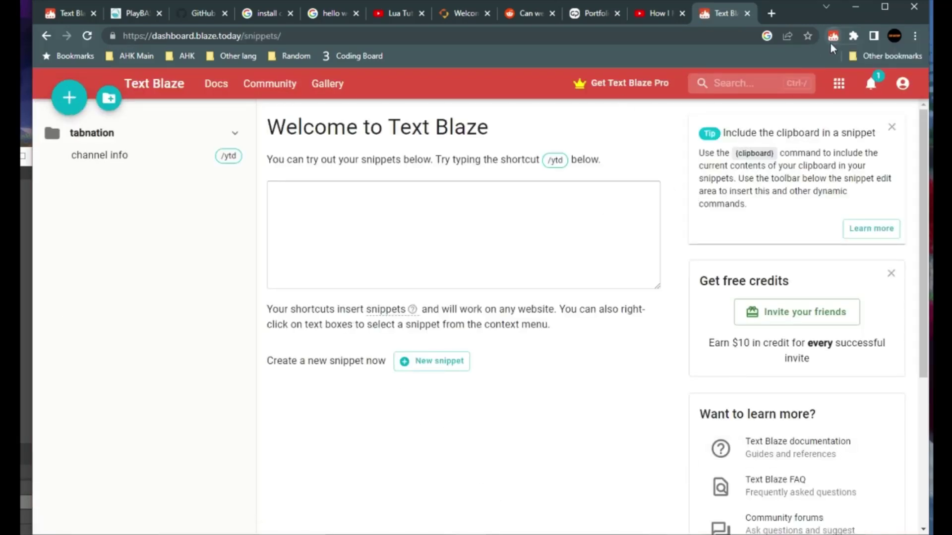
Step: Show the blaze.today/plans page with the Basic free plan's 20-snippet limit
click(831, 36)
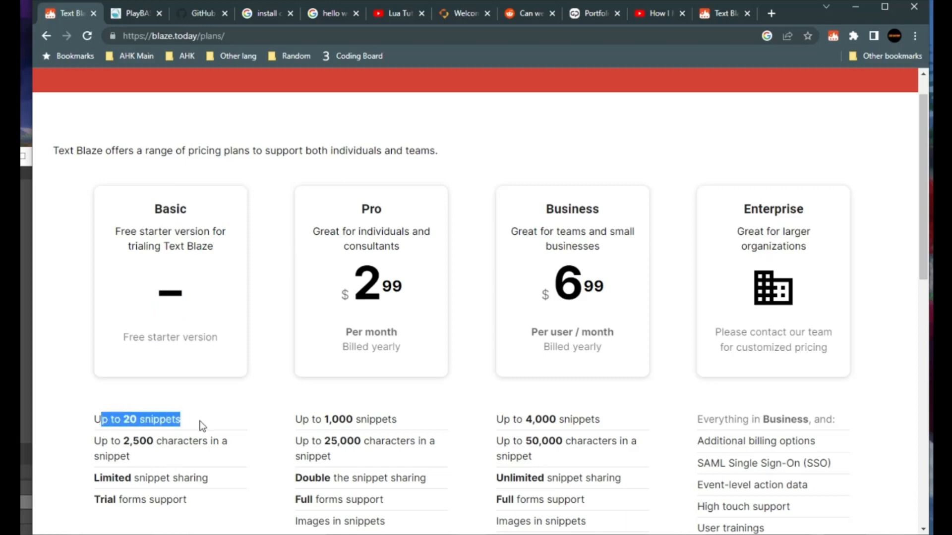
click(171, 424)
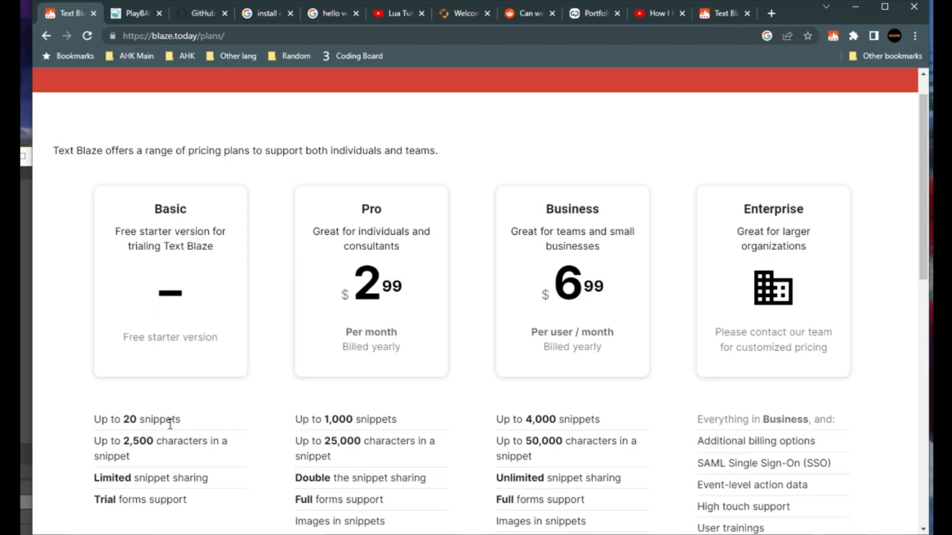
double_click(159, 420)
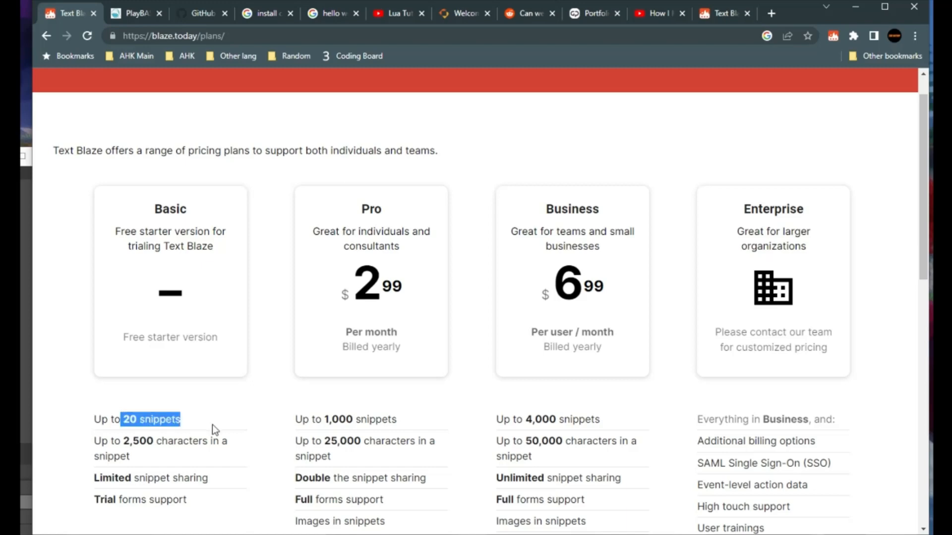
mouse_move(144, 418)
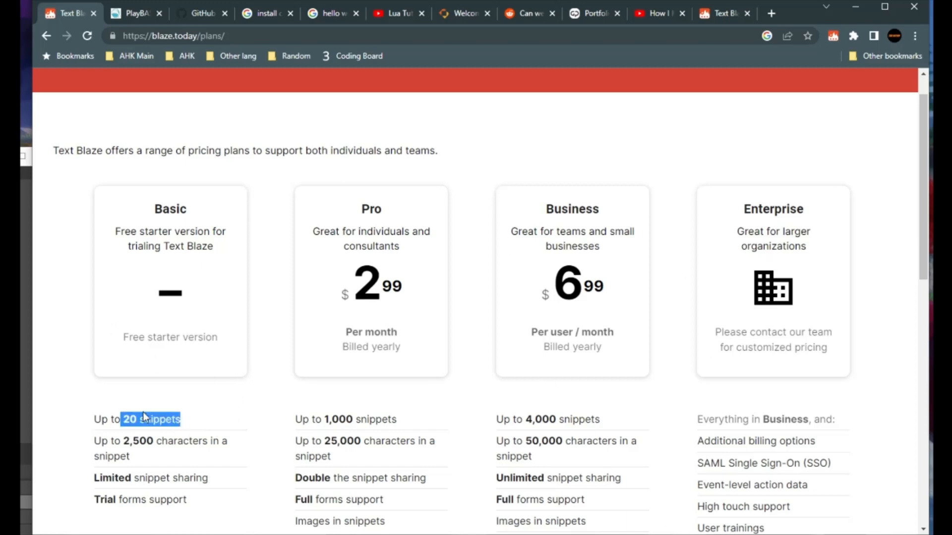
mouse_move(131, 419)
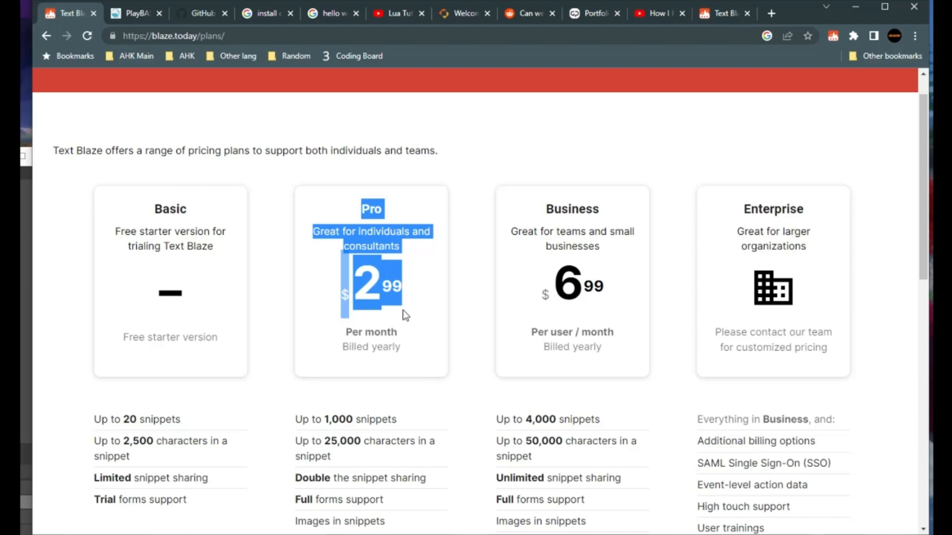
mouse_move(772, 230)
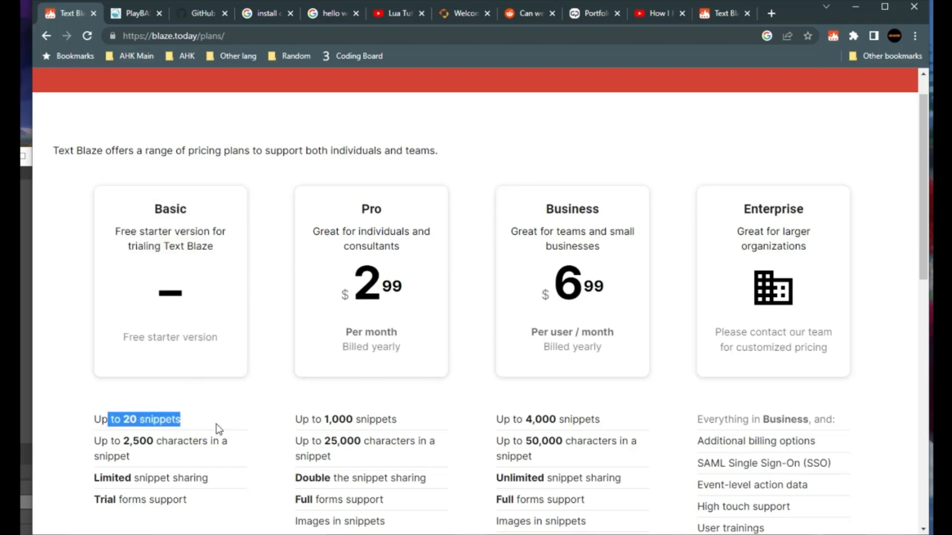
mouse_move(242, 375)
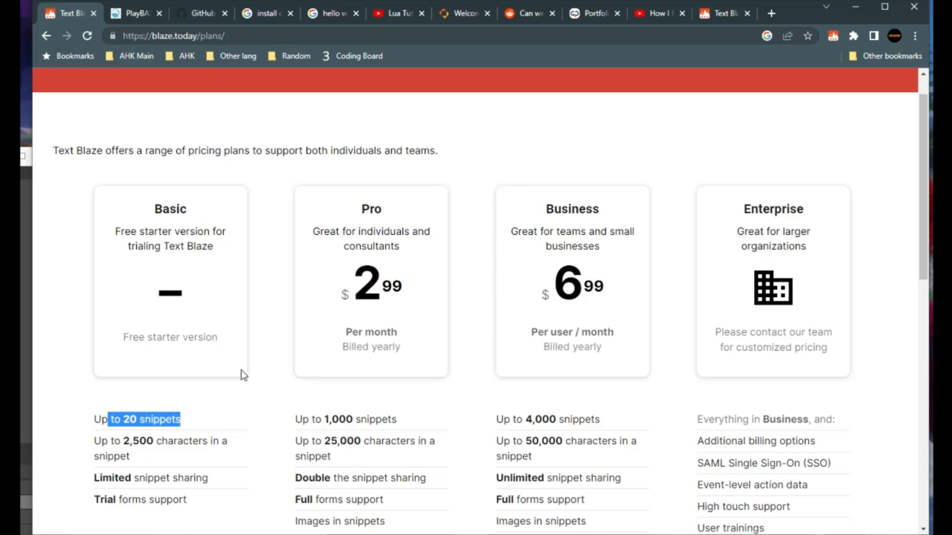
mouse_move(150, 419)
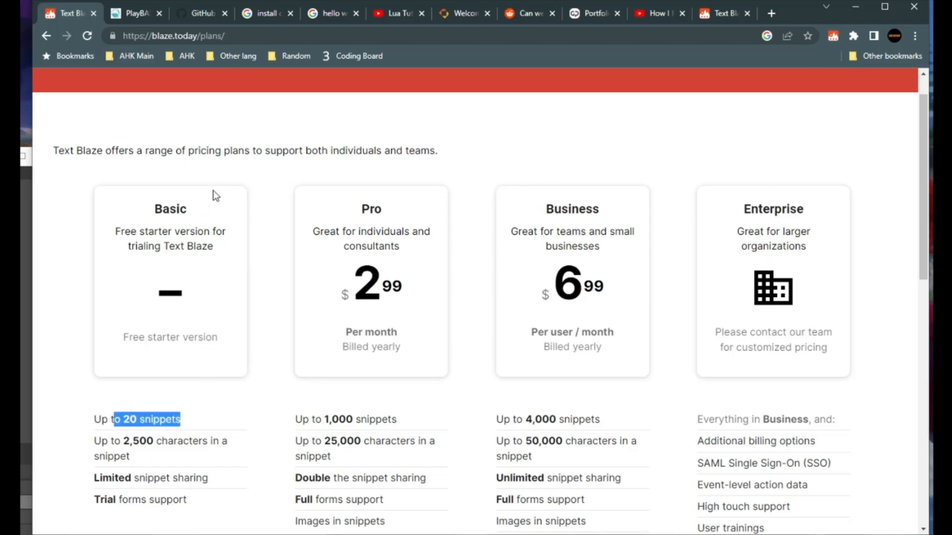
mouse_move(225, 191)
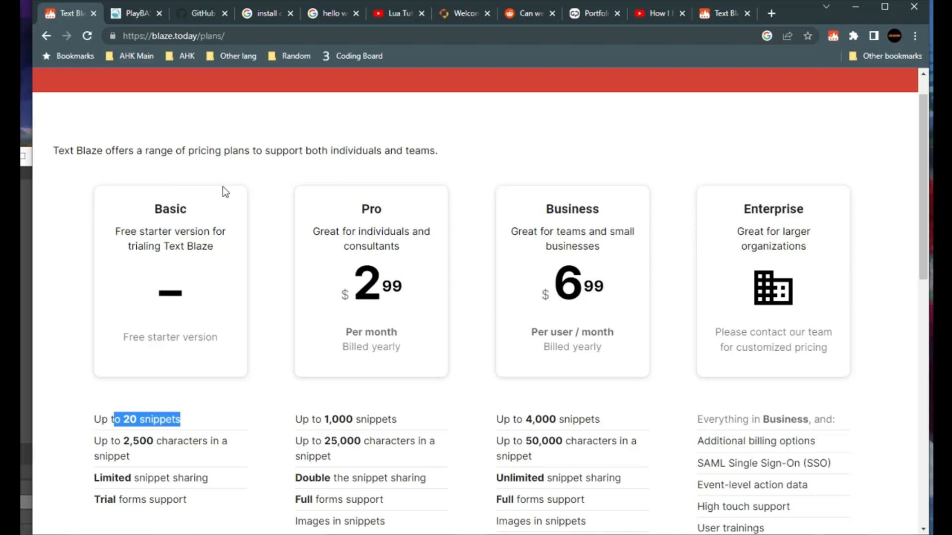
mouse_move(539, 240)
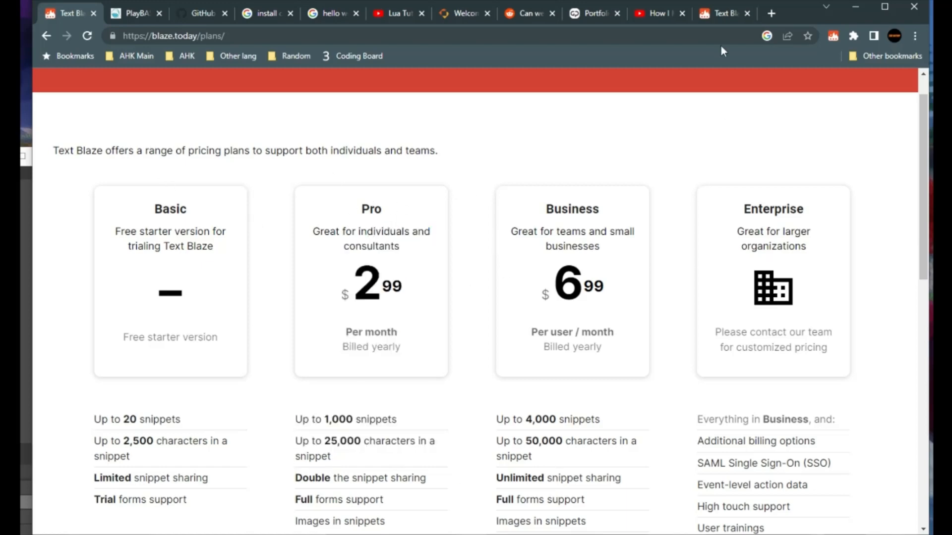
Step: Back on the dashboard, load the 'channel info' snippet from the tabnation folder into the editor
click(722, 13)
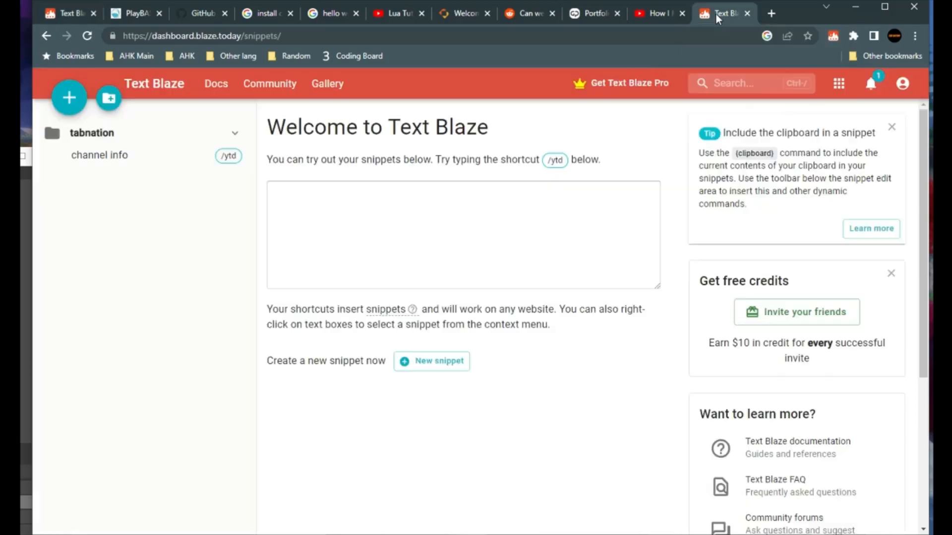
mouse_move(86, 136)
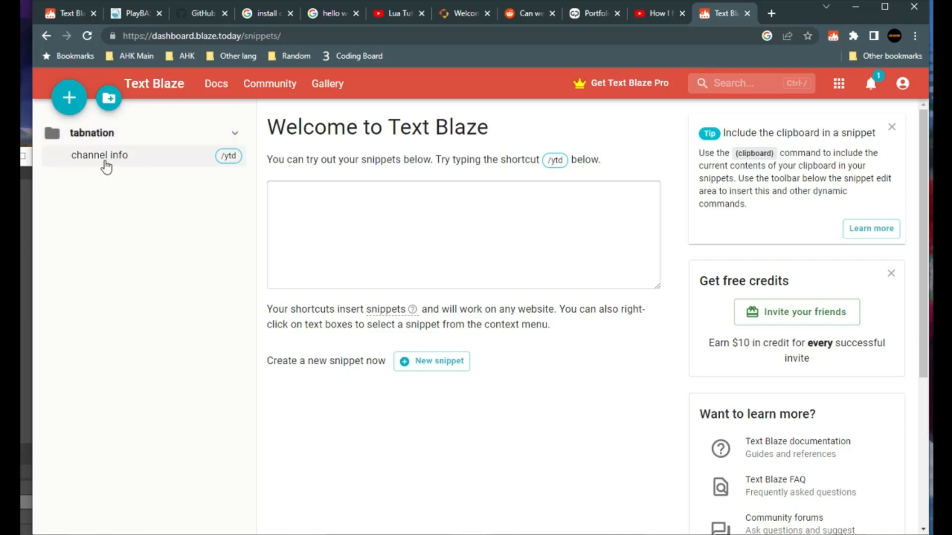
mouse_move(128, 164)
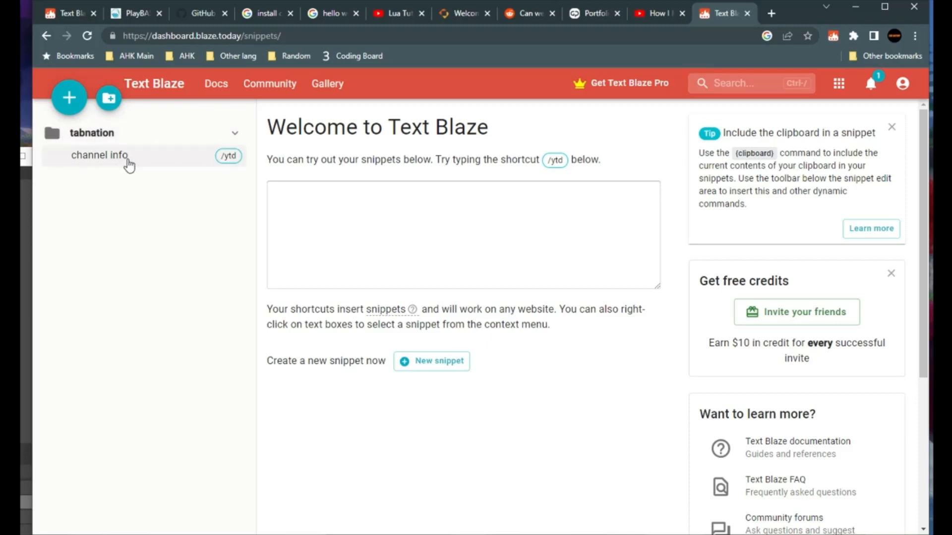
click(99, 154)
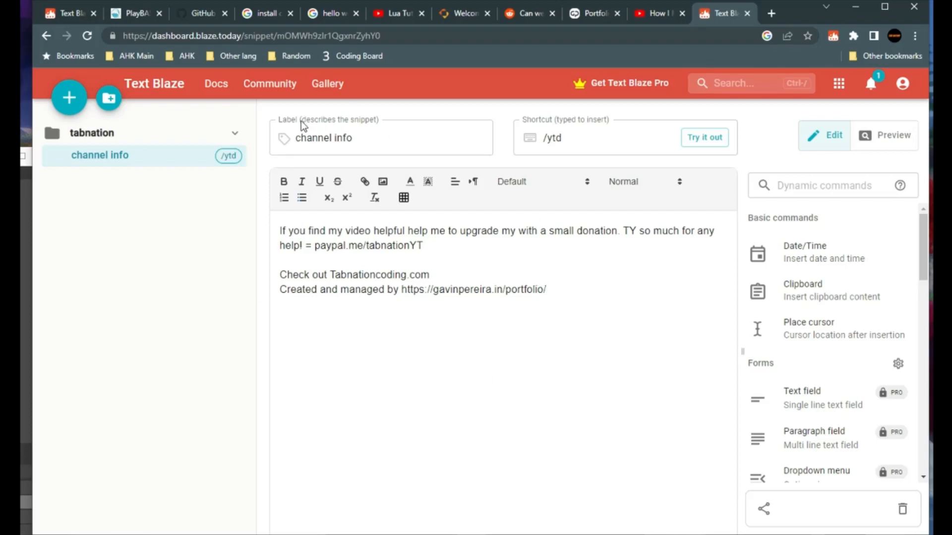
Step: Review the label and /ytd shortcut, then add a blank line after the snippet's message text
click(381, 137)
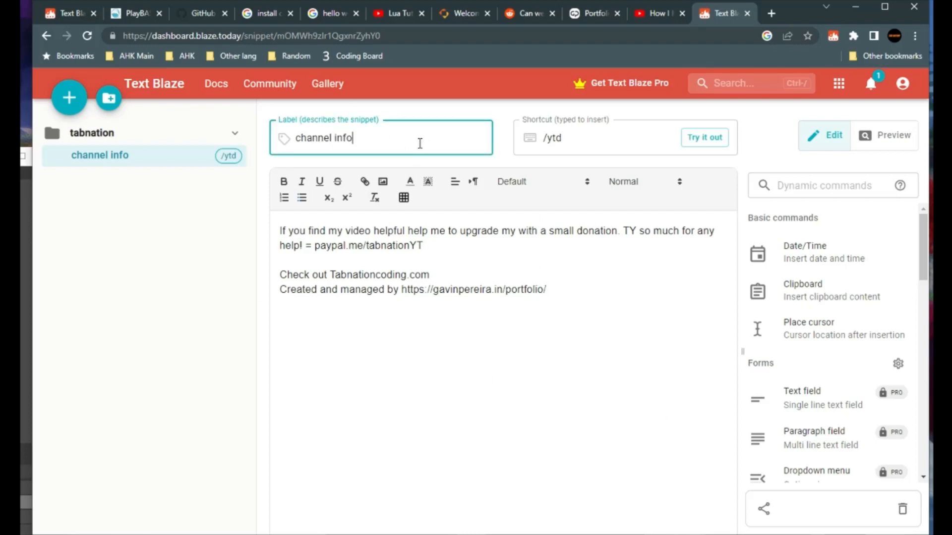
triple_click(325, 137)
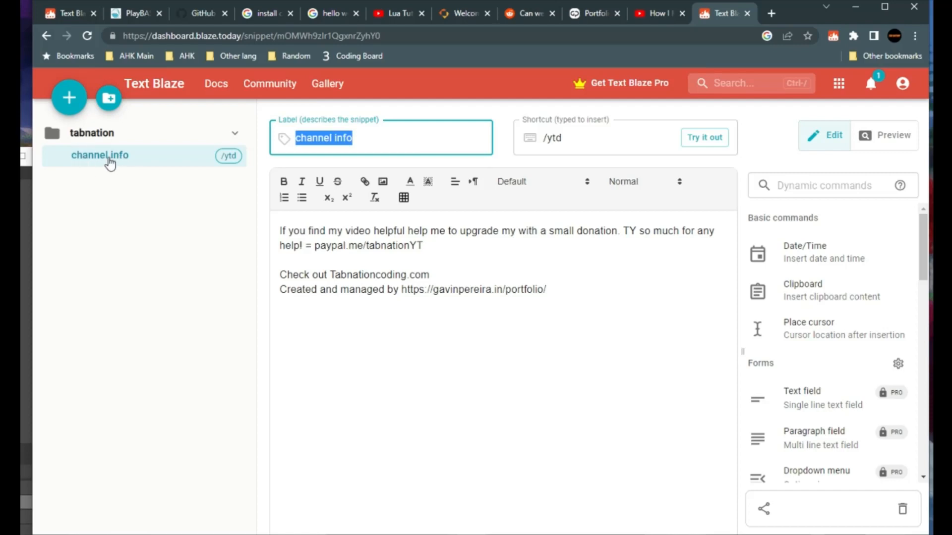
mouse_move(229, 180)
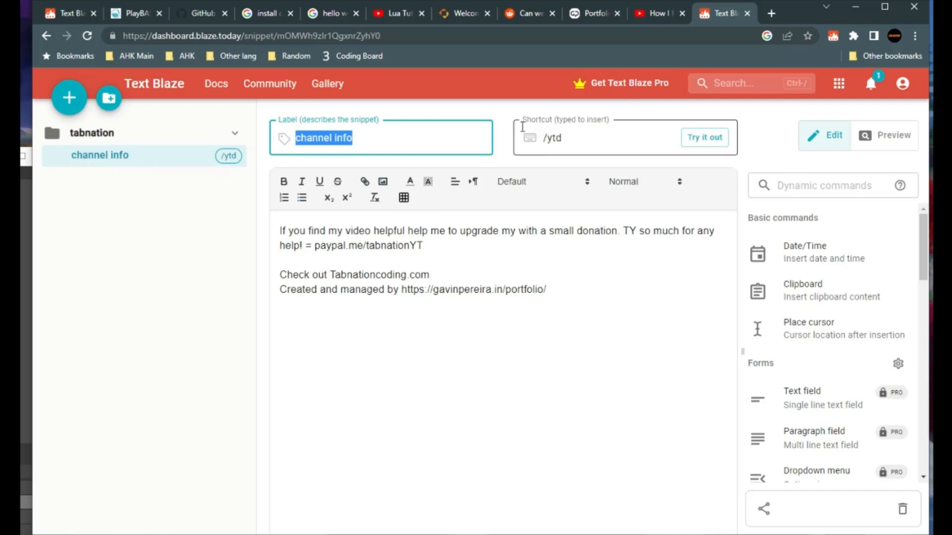
click(607, 137)
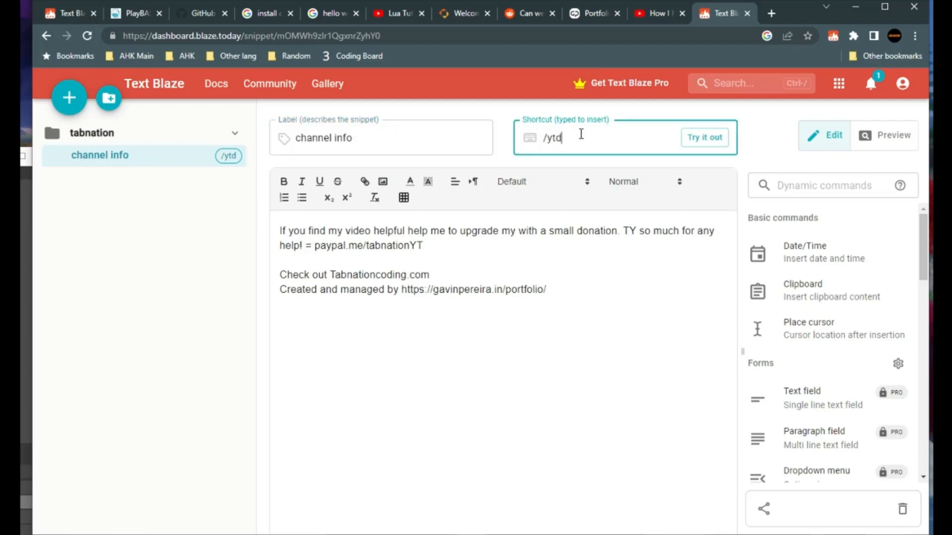
mouse_move(550, 142)
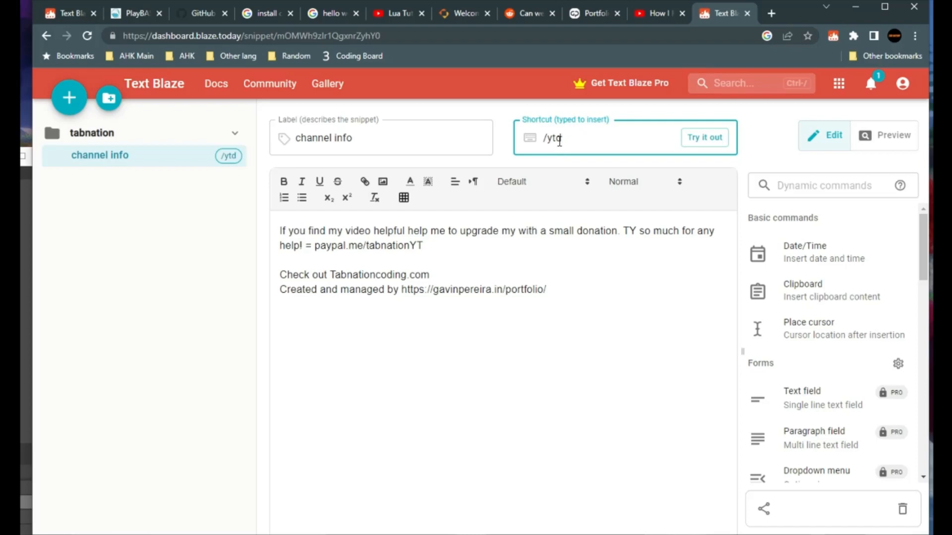
key(ctrl+a)
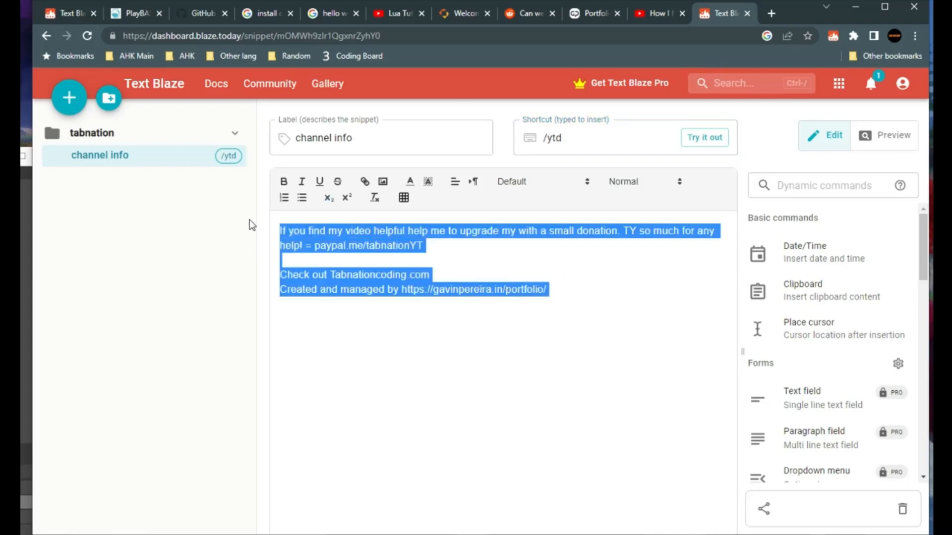
click(546, 371)
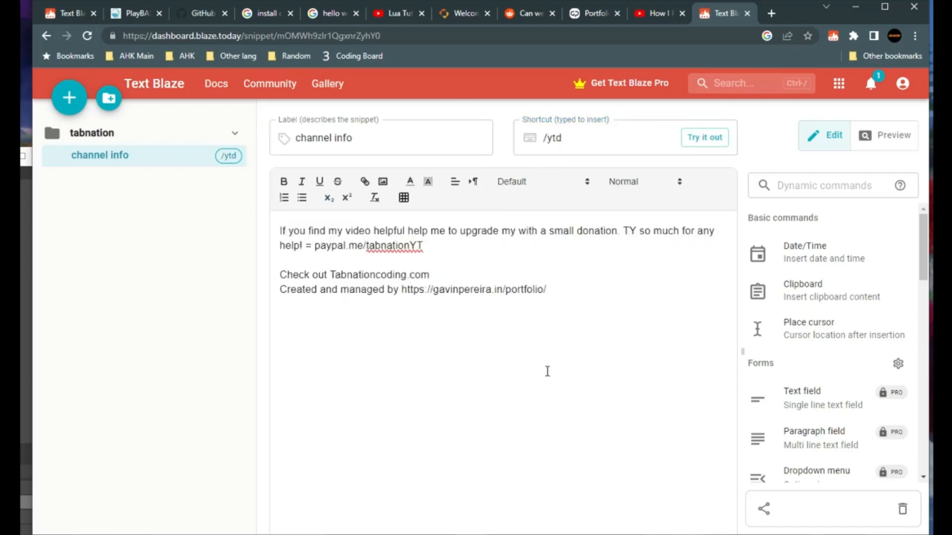
key(ctrl+a)
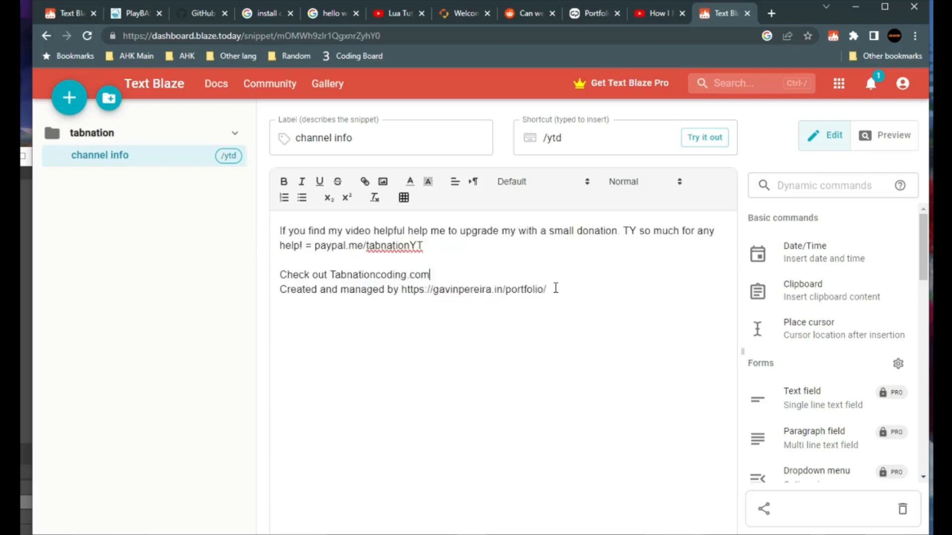
key(enter)
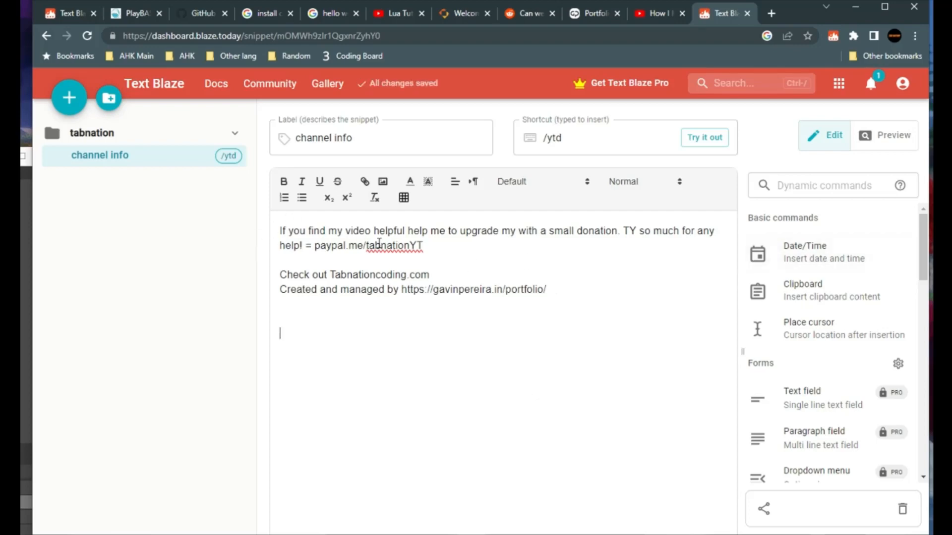
mouse_move(804, 252)
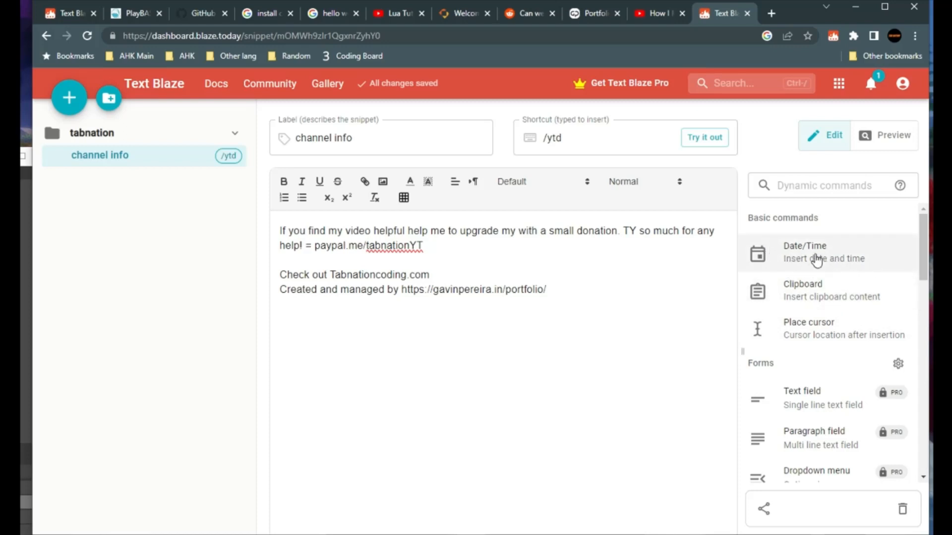
Step: Insert a Date/Time command in Long year (YYYY) format below the snippet text
click(804, 252)
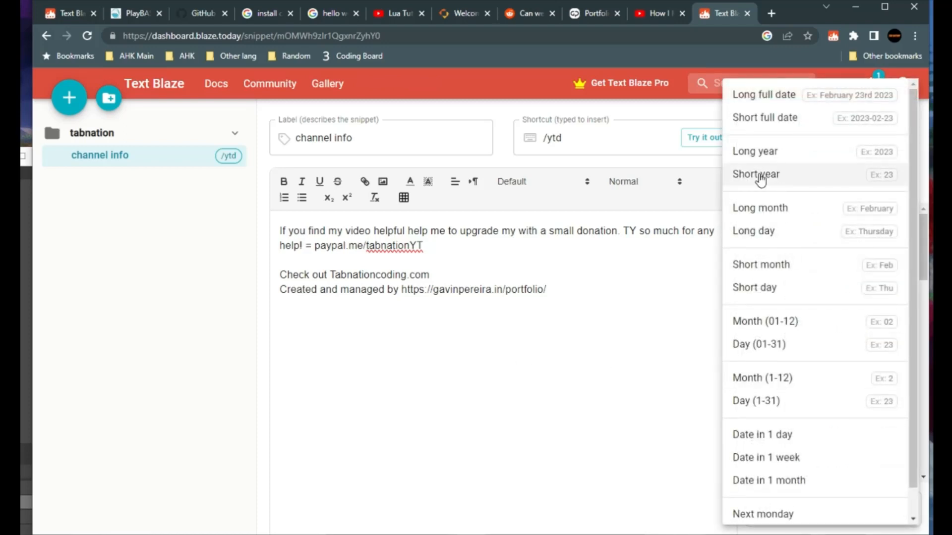
mouse_move(796, 445)
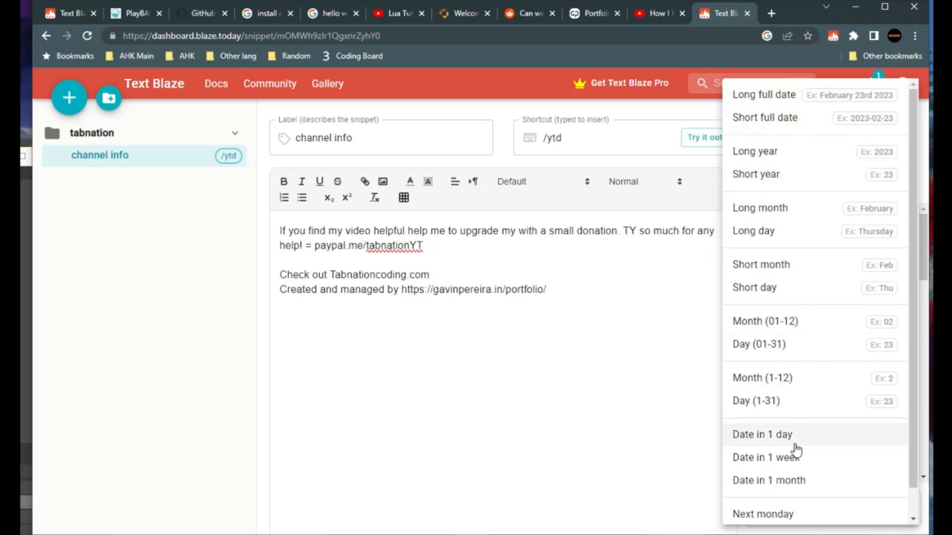
mouse_move(698, 391)
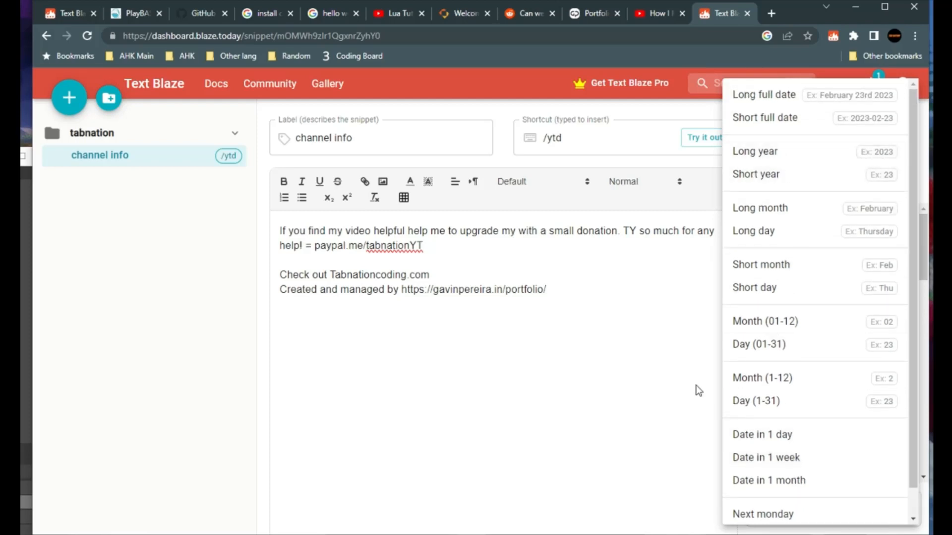
mouse_move(779, 157)
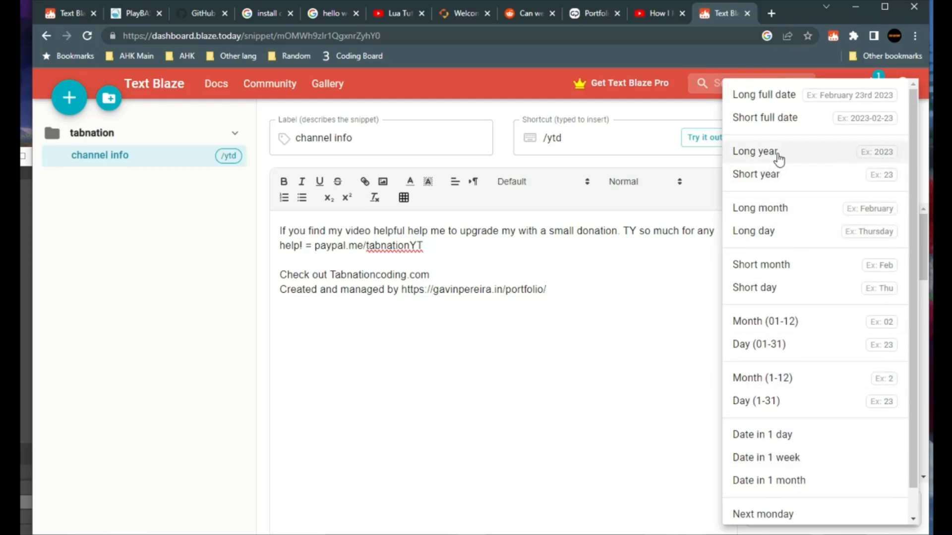
click(754, 151)
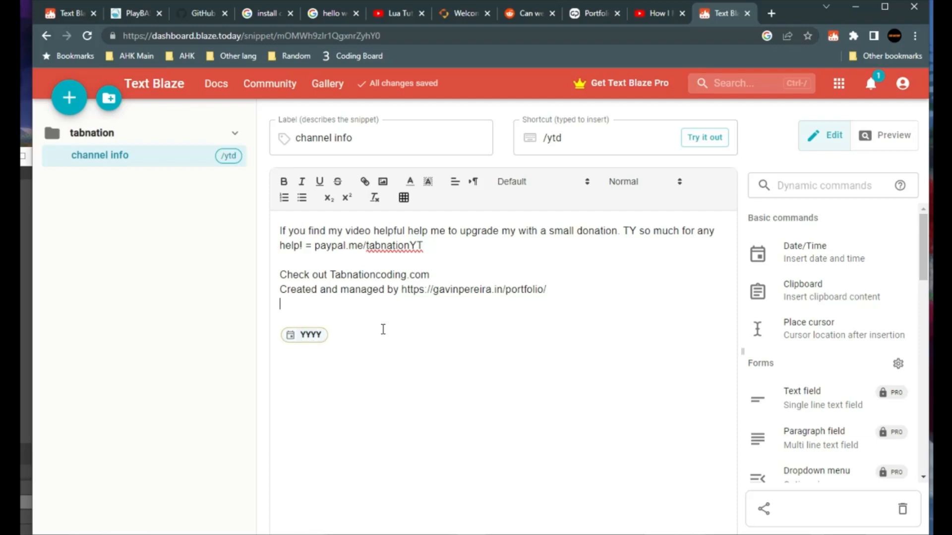
mouse_move(859, 285)
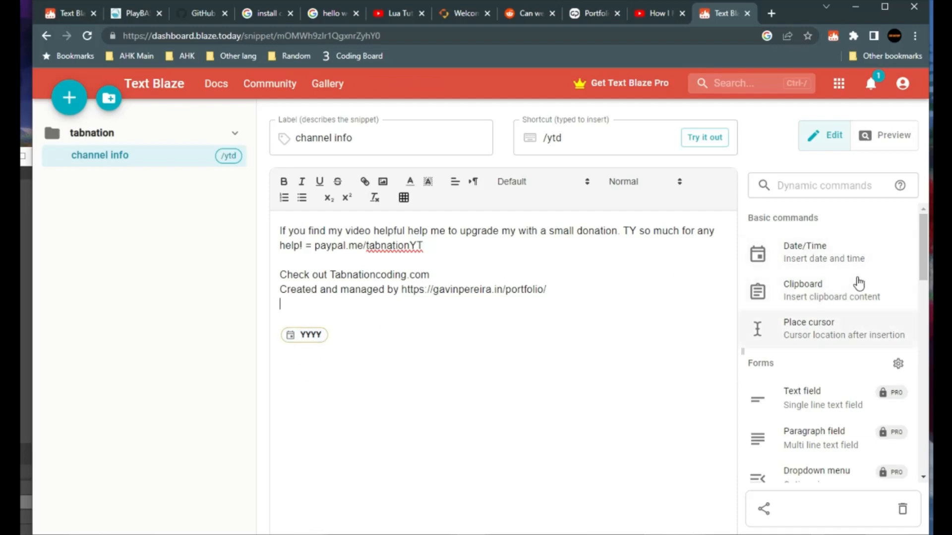
scroll(down, 3)
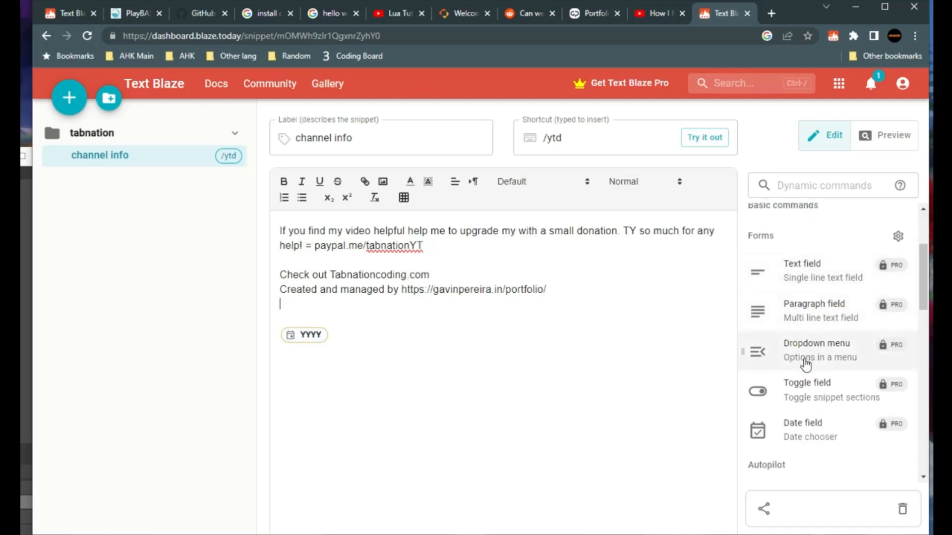
scroll(down, 3)
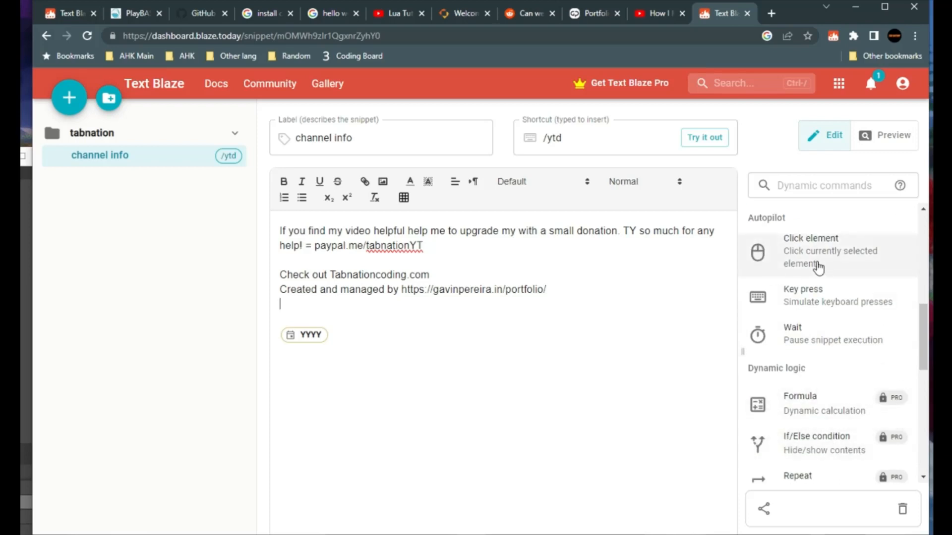
mouse_move(800, 250)
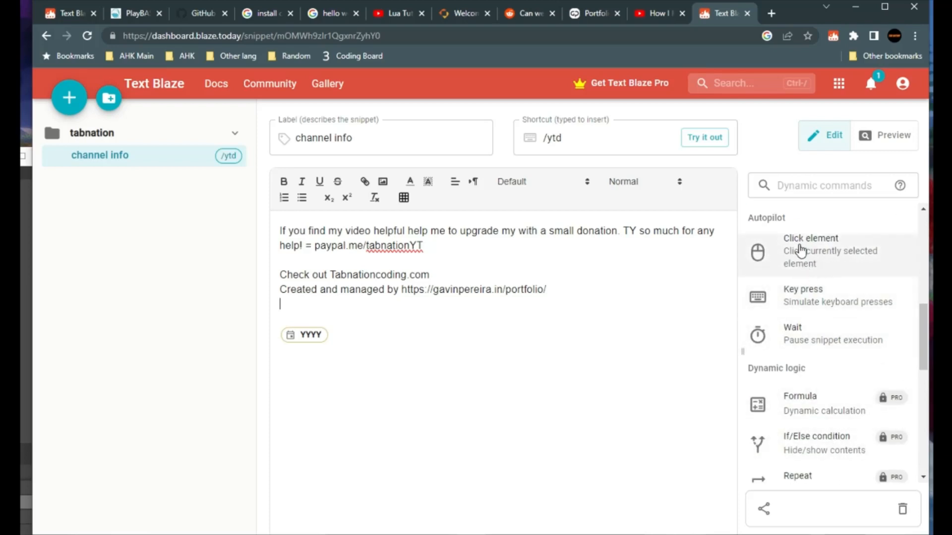
mouse_move(799, 340)
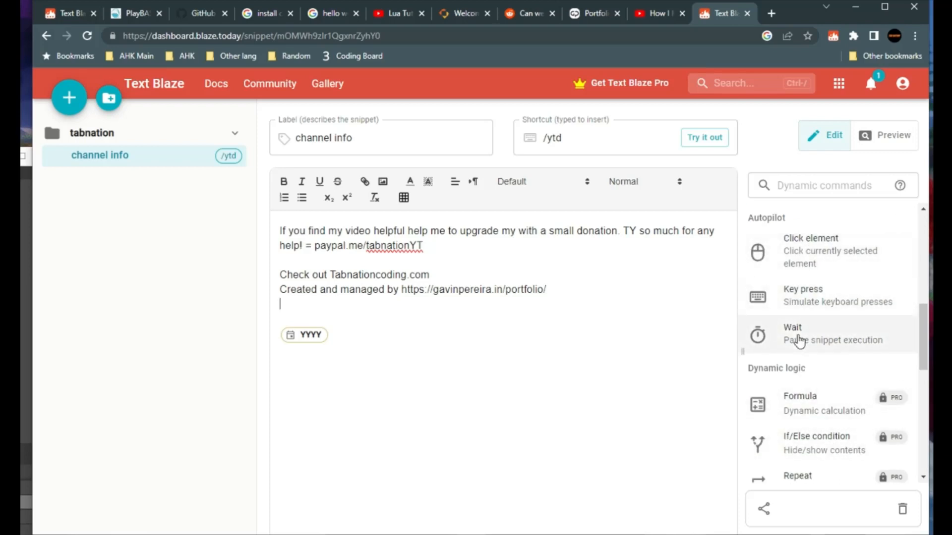
mouse_move(811, 247)
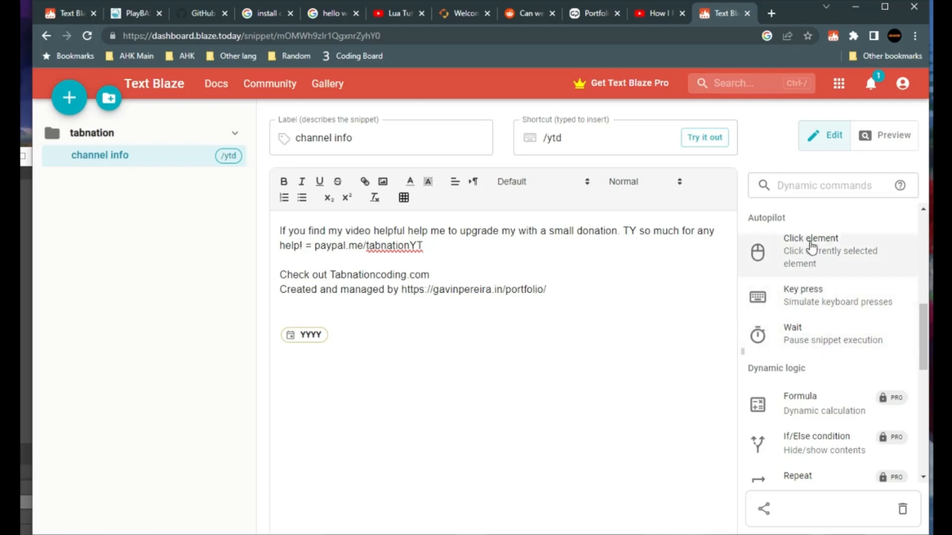
mouse_move(819, 331)
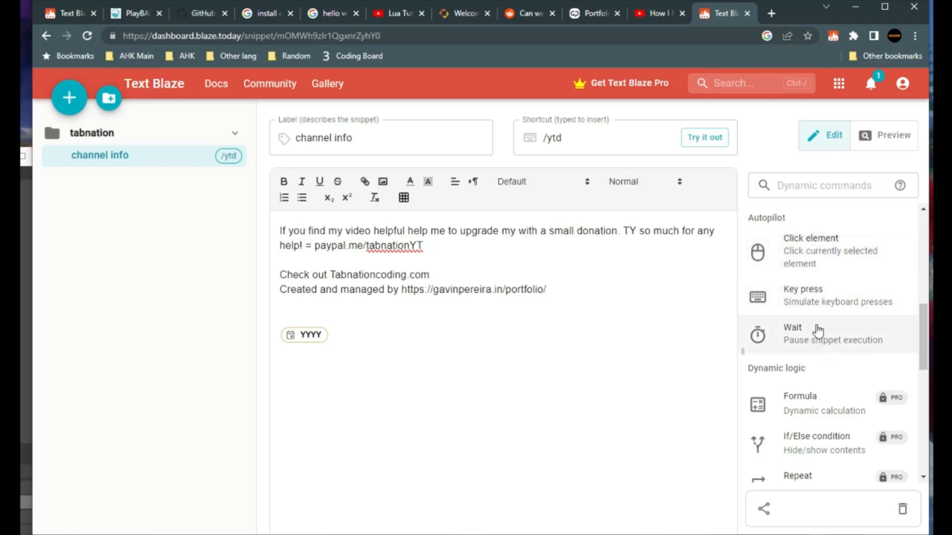
mouse_move(836, 318)
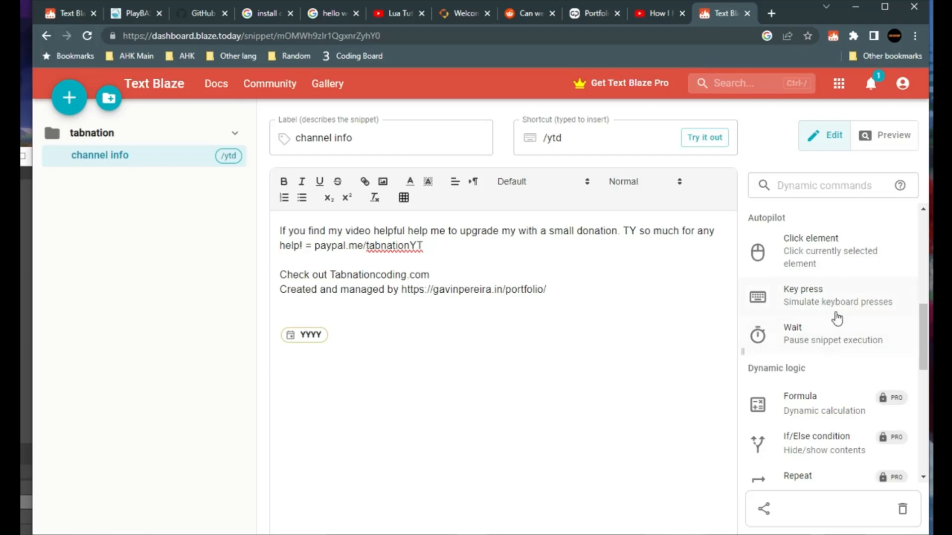
mouse_move(823, 301)
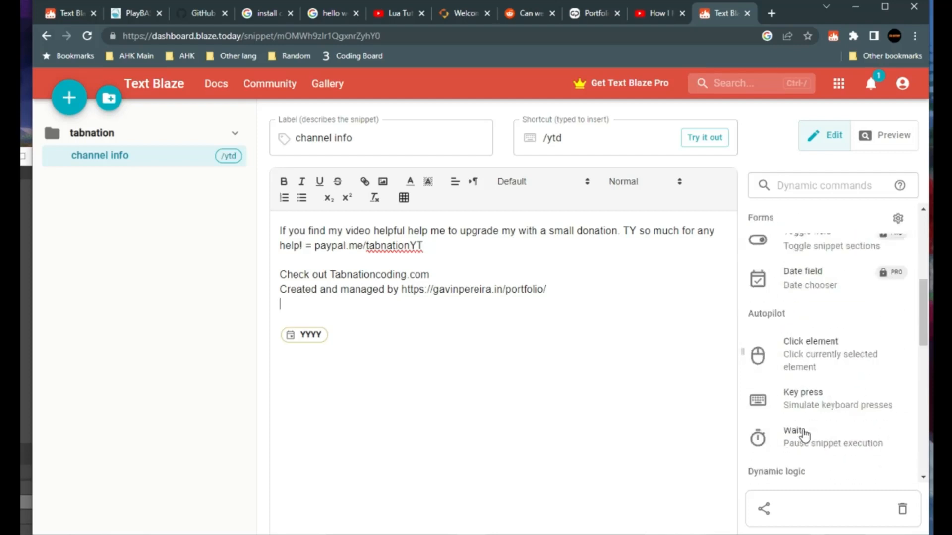
scroll(up, 3)
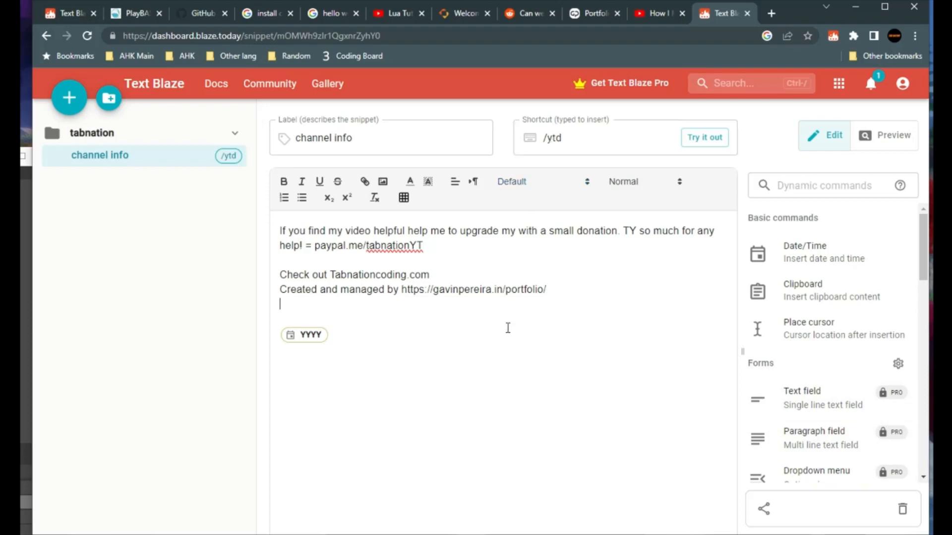
mouse_move(641, 342)
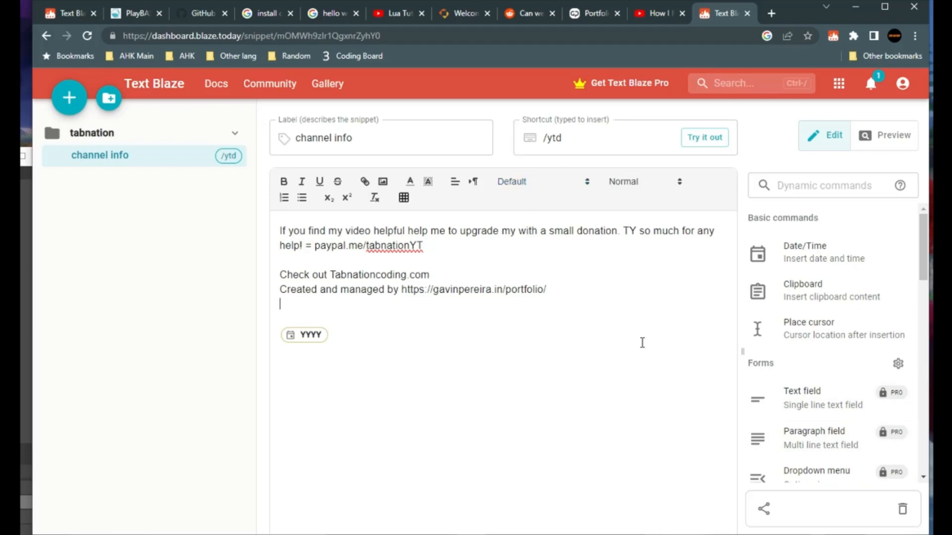
mouse_move(551, 120)
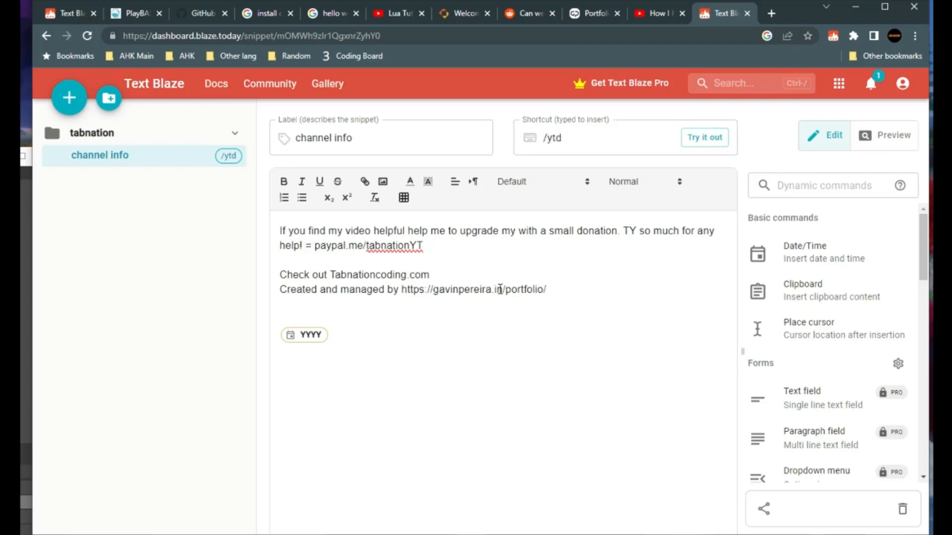
mouse_move(437, 415)
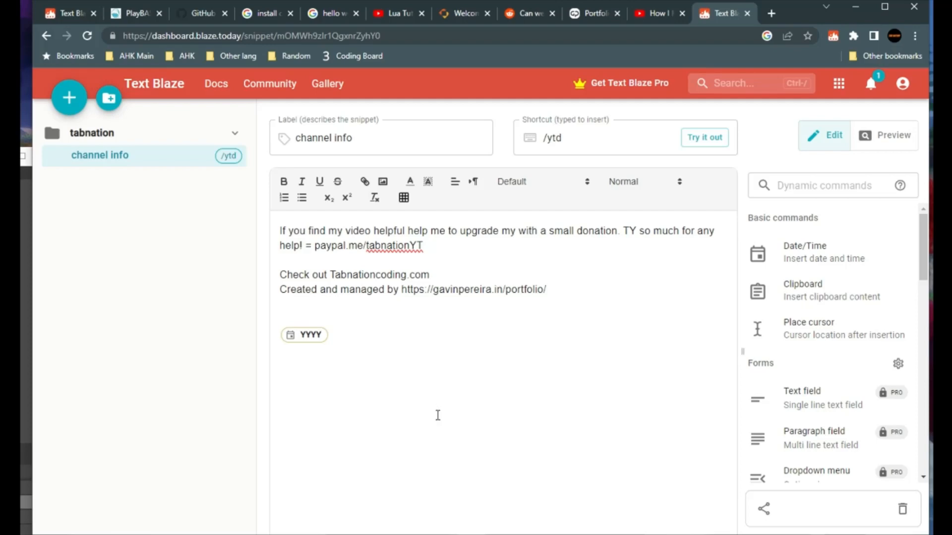
mouse_move(452, 305)
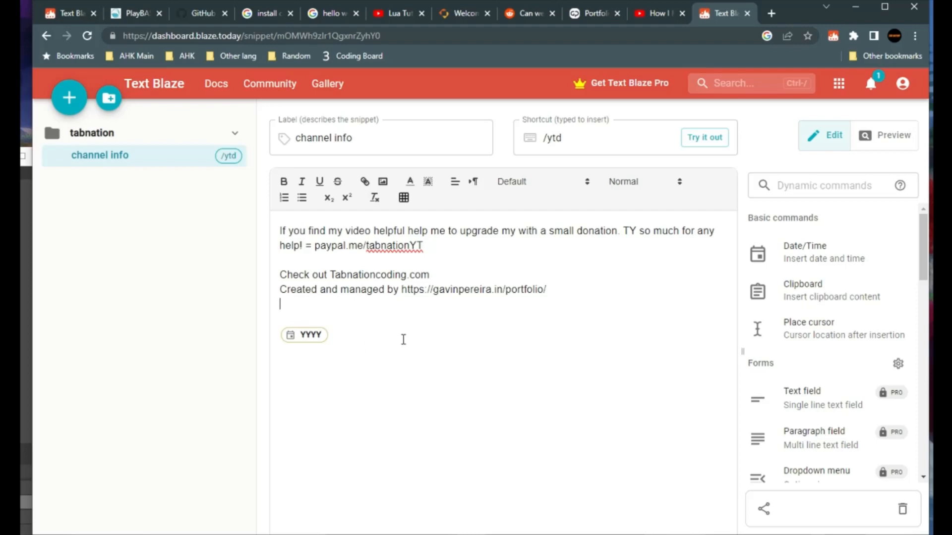
mouse_move(828, 366)
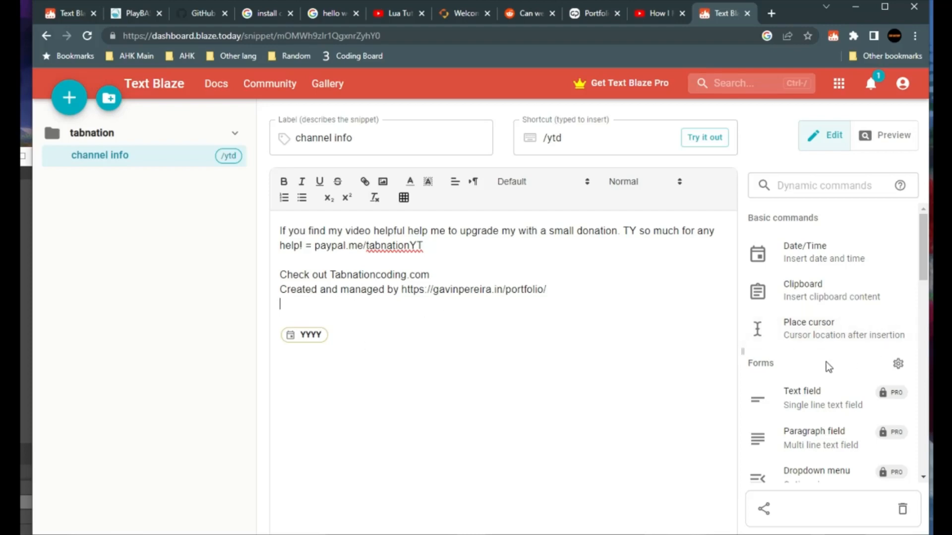
scroll(down, 3)
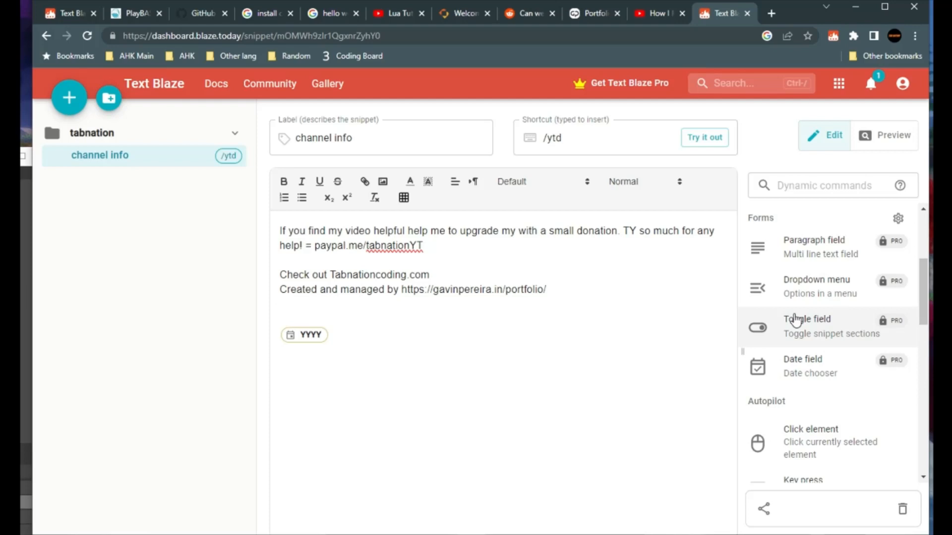
mouse_move(428, 238)
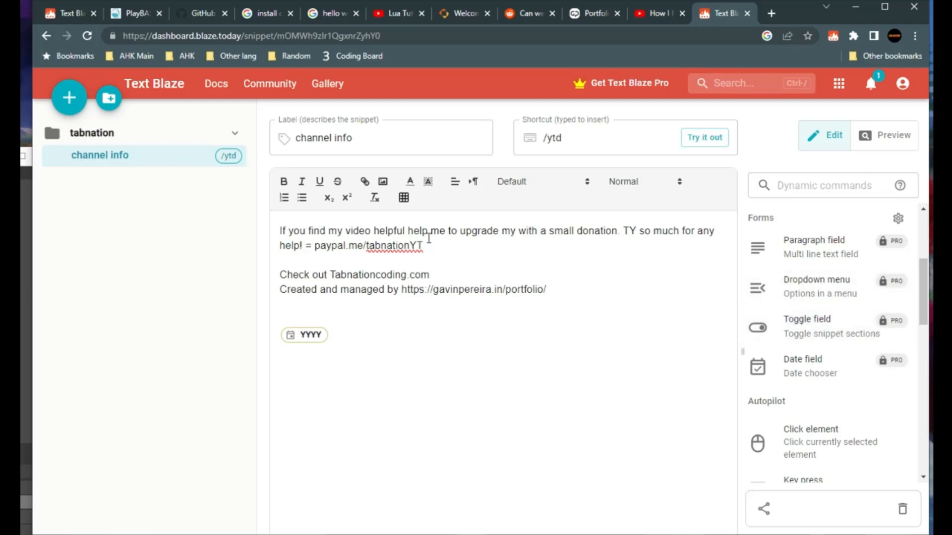
mouse_move(438, 245)
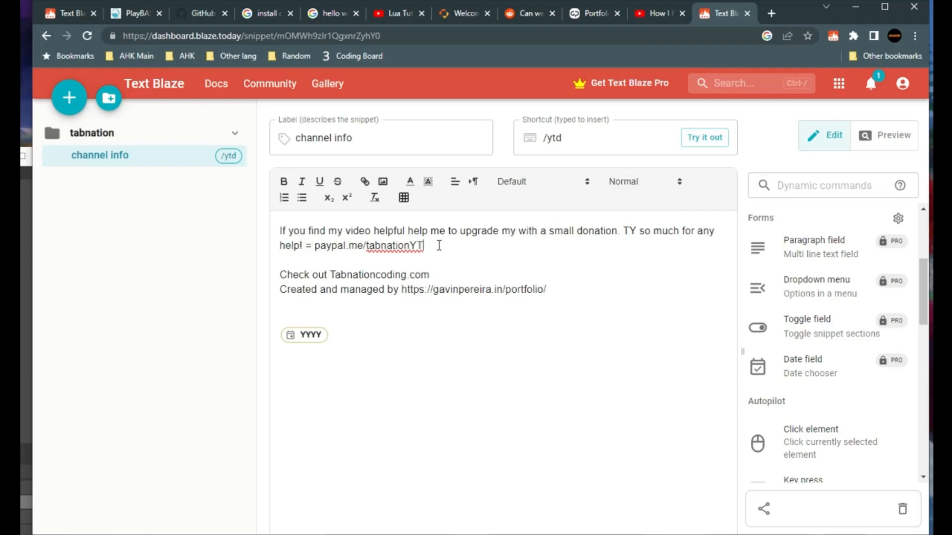
scroll(down, 3)
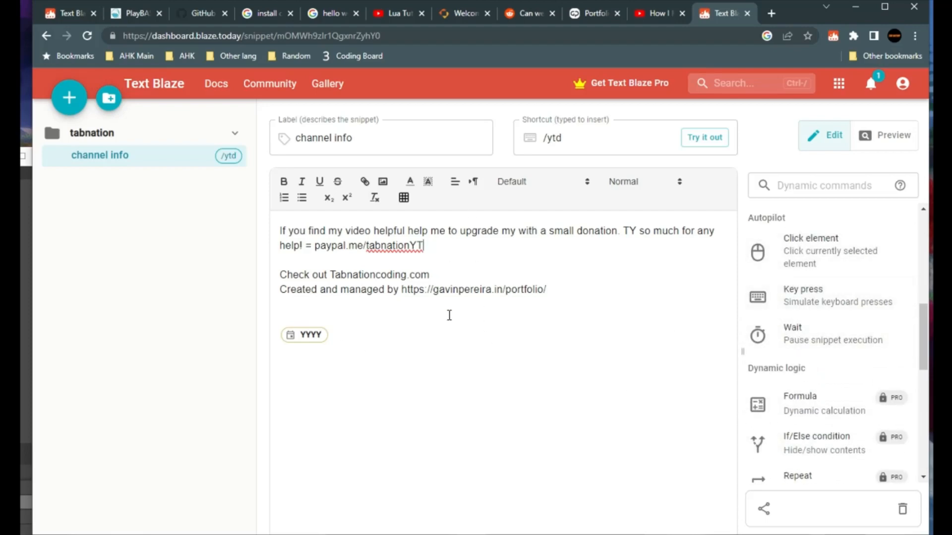
mouse_move(480, 379)
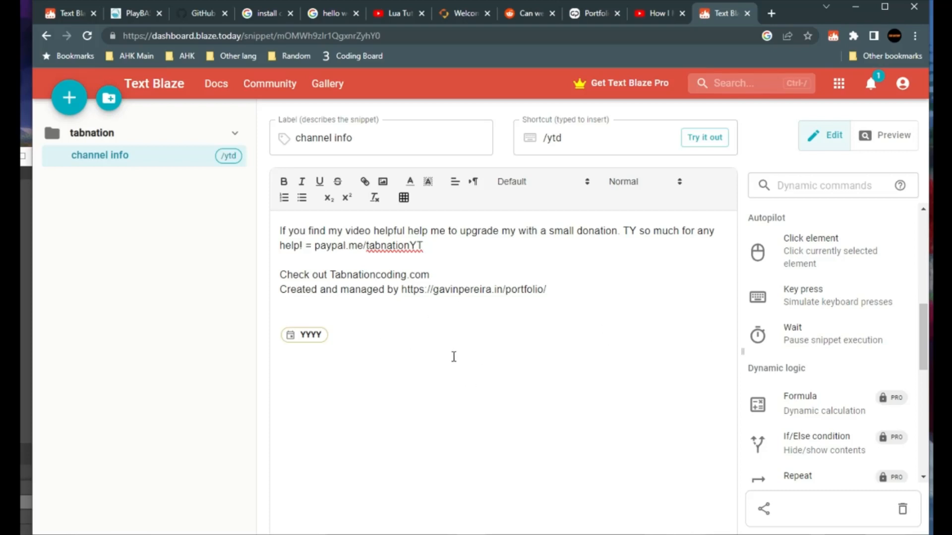
mouse_move(427, 345)
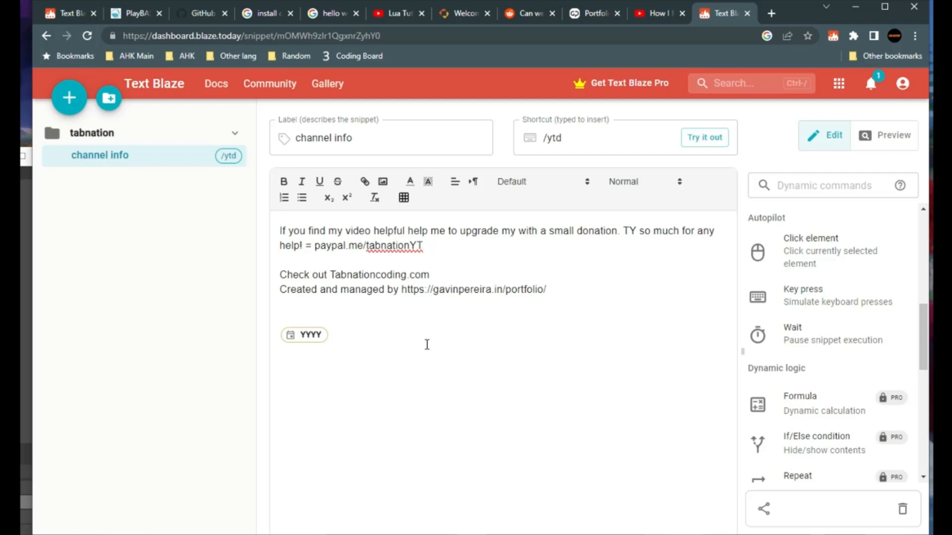
mouse_move(445, 325)
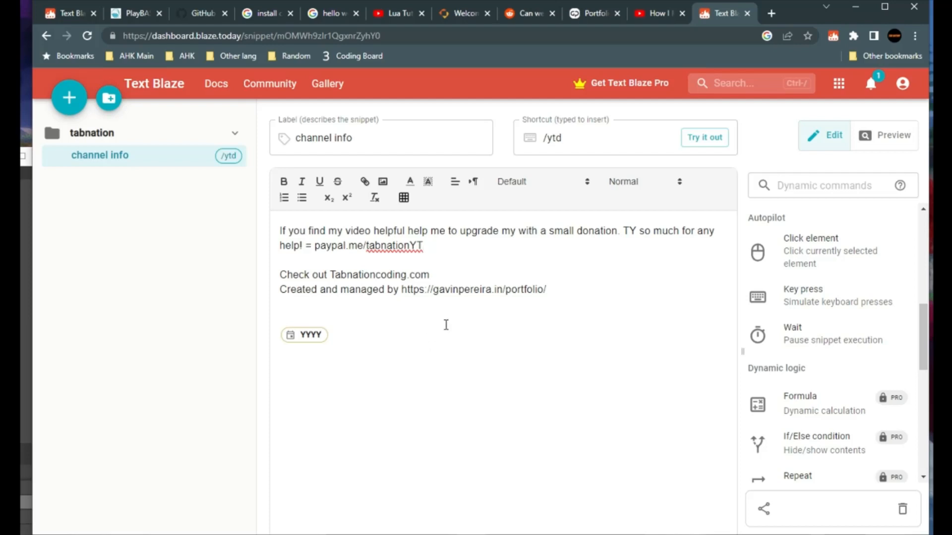
mouse_move(445, 362)
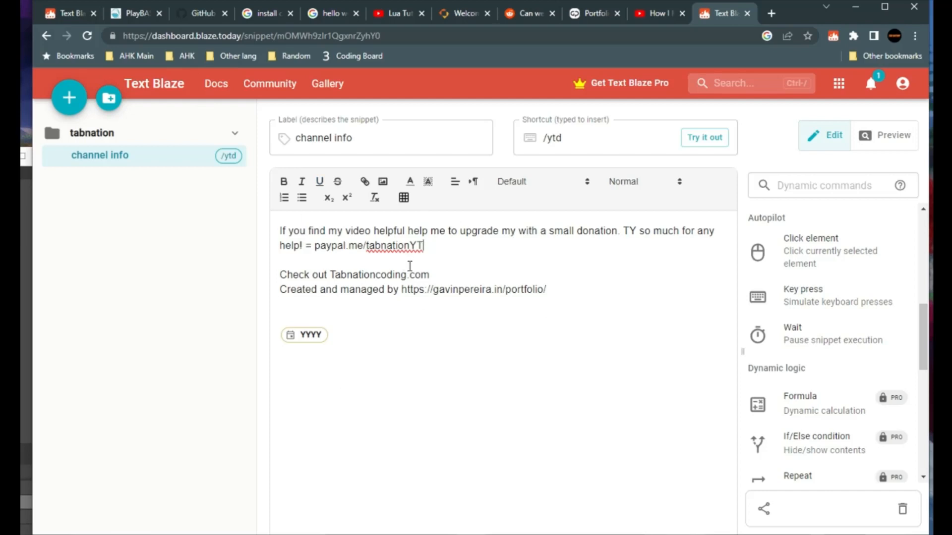
mouse_move(463, 285)
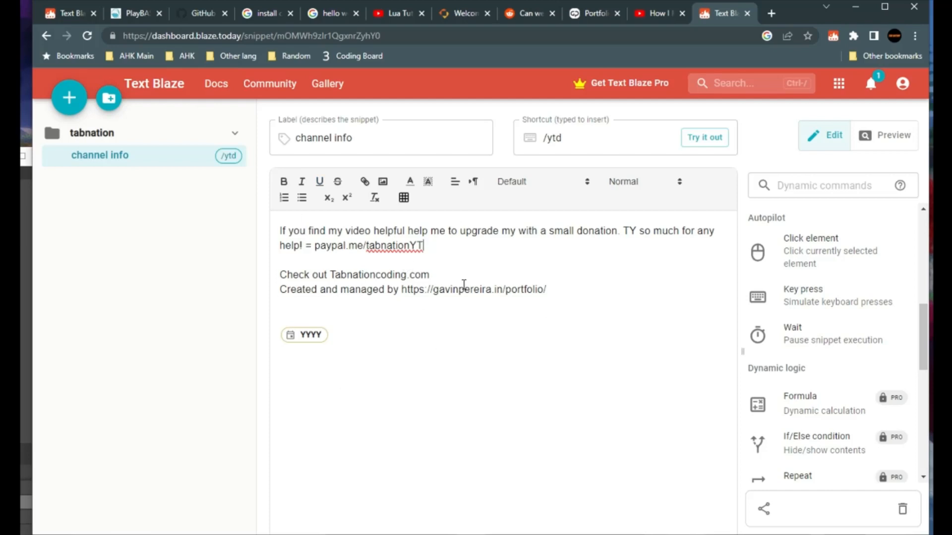
click(569, 145)
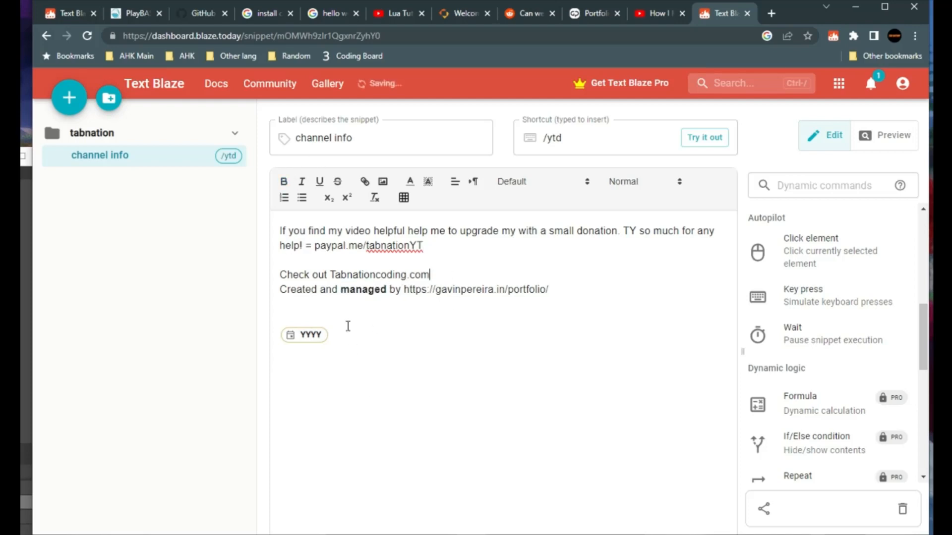
mouse_move(403, 199)
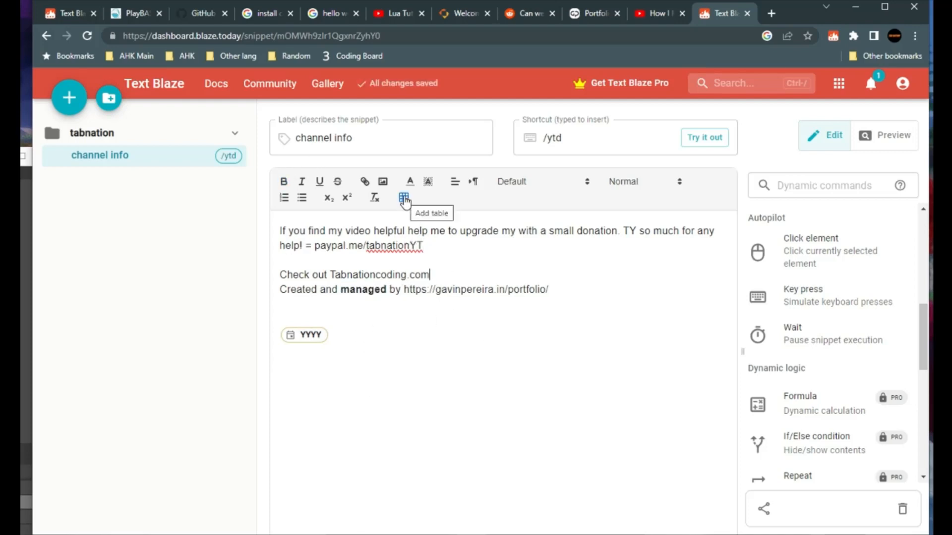
mouse_move(455, 181)
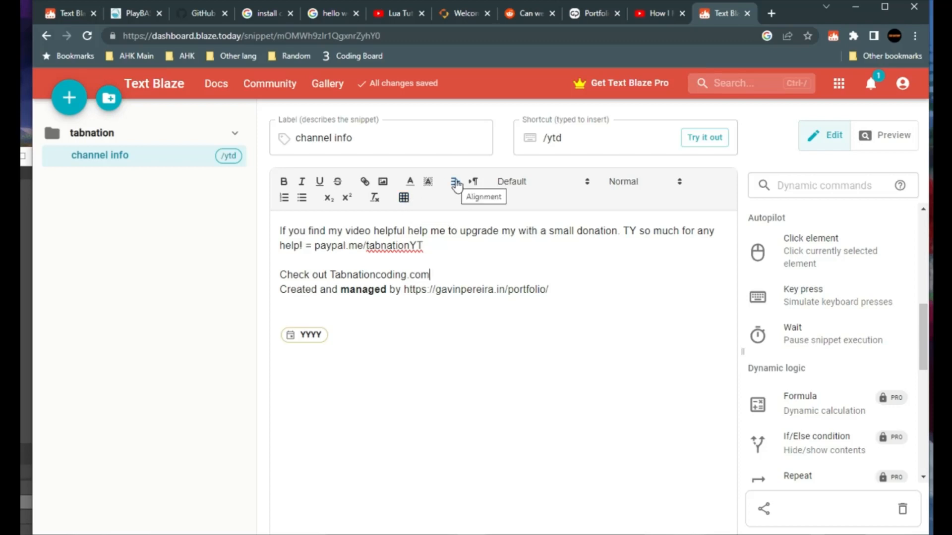
mouse_move(383, 182)
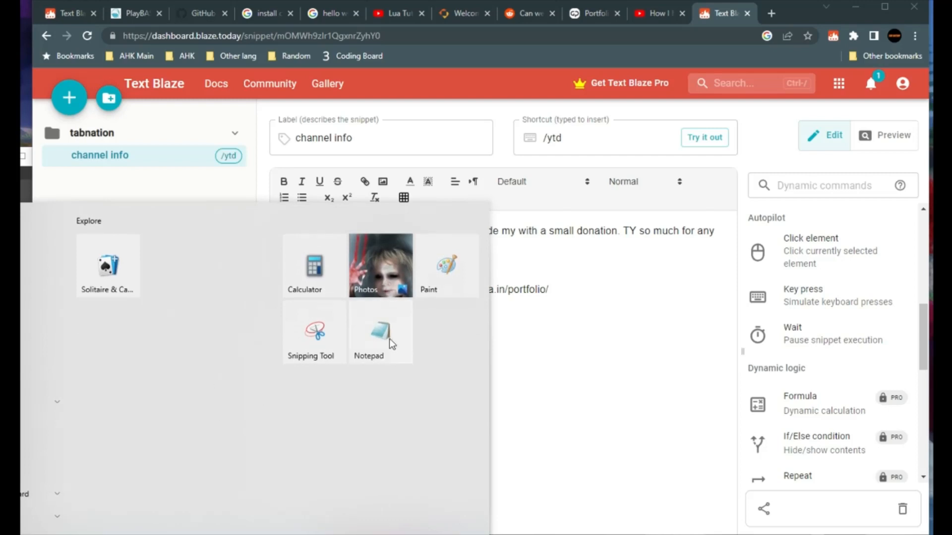
mouse_move(507, 382)
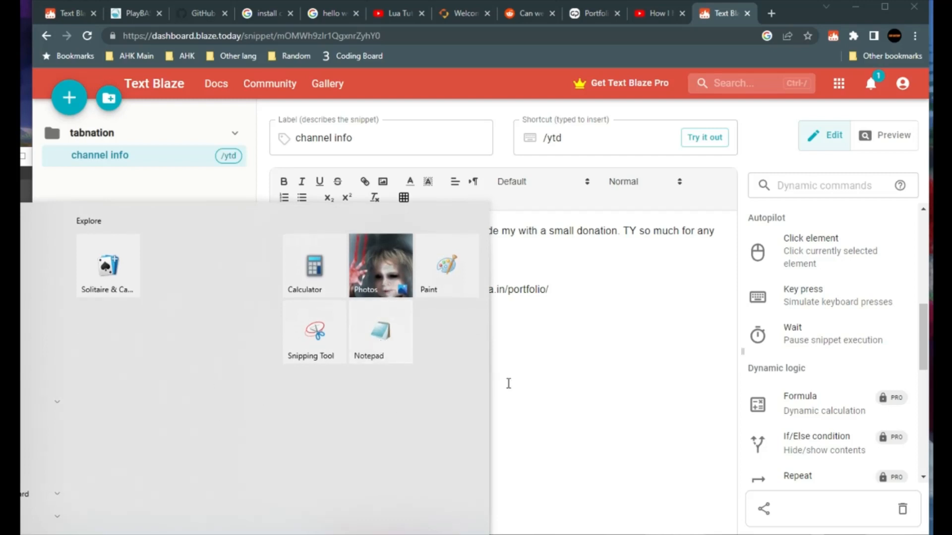
click(368, 331)
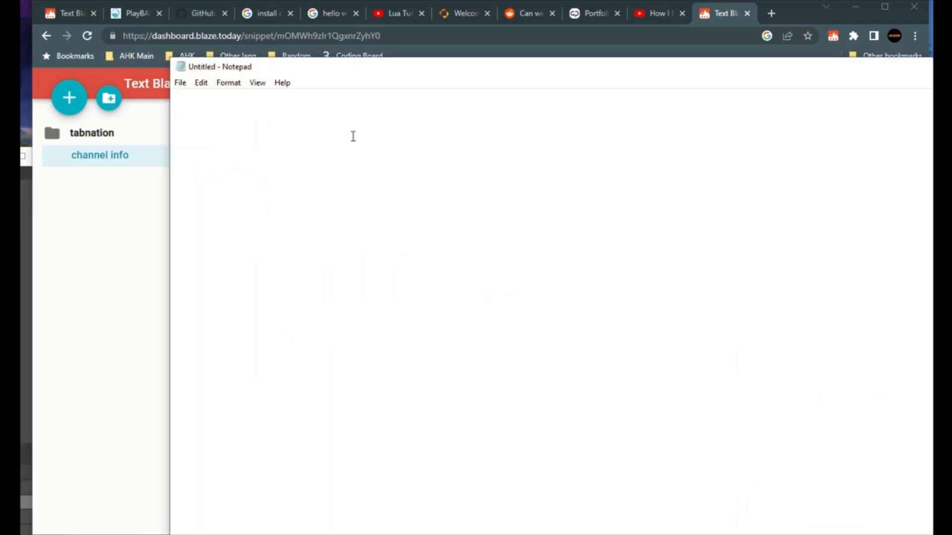
text(/)
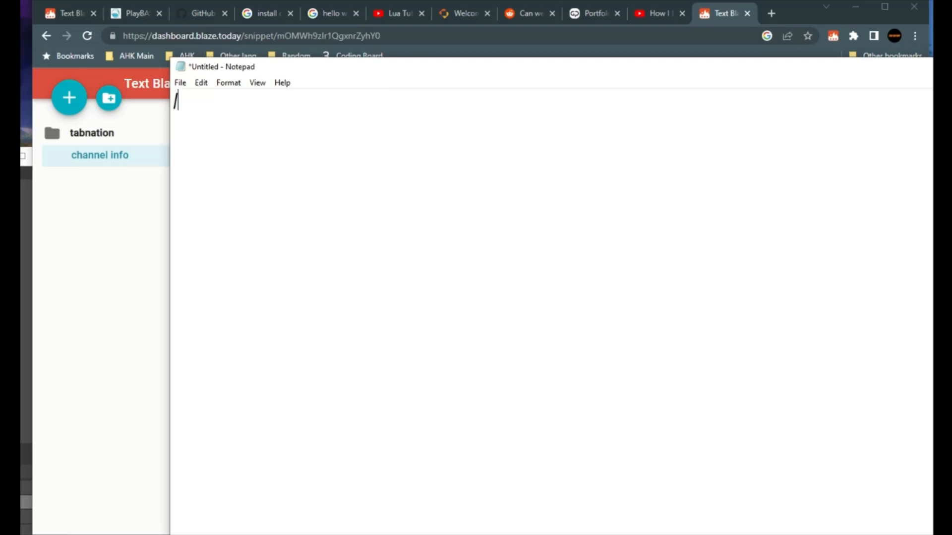
text(ytd)
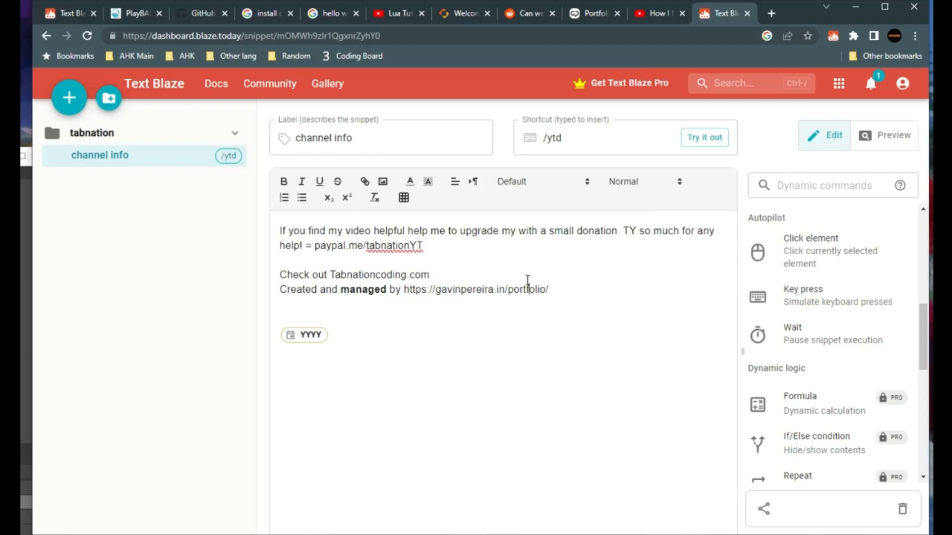
mouse_move(281, 101)
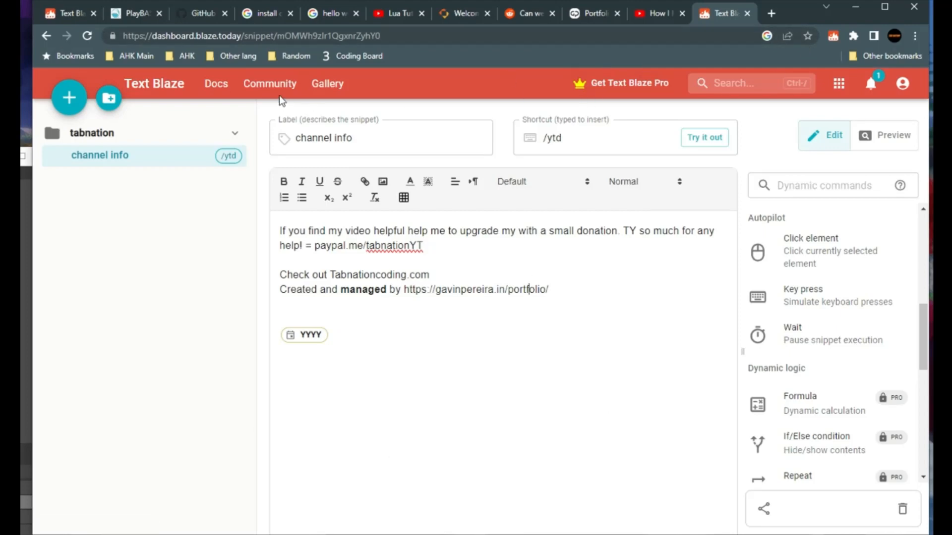
mouse_move(253, 266)
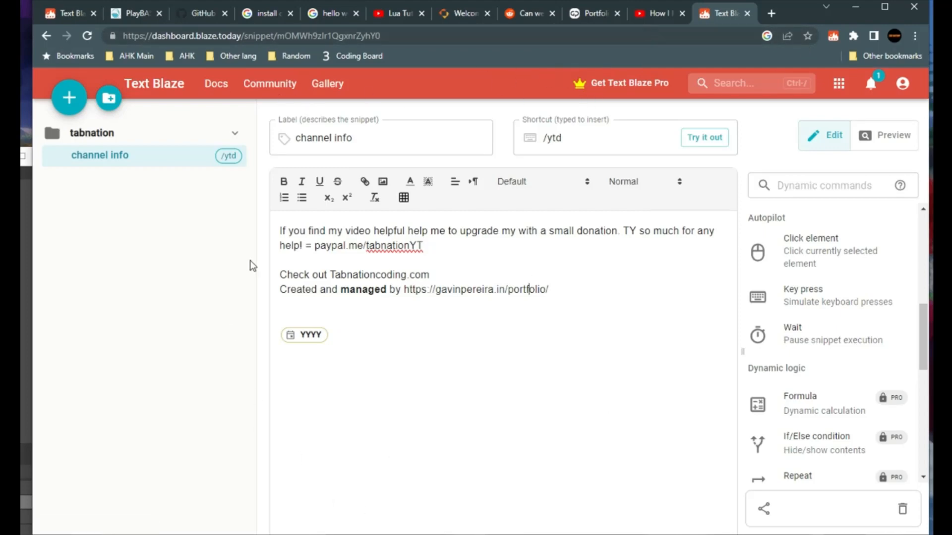
click(330, 334)
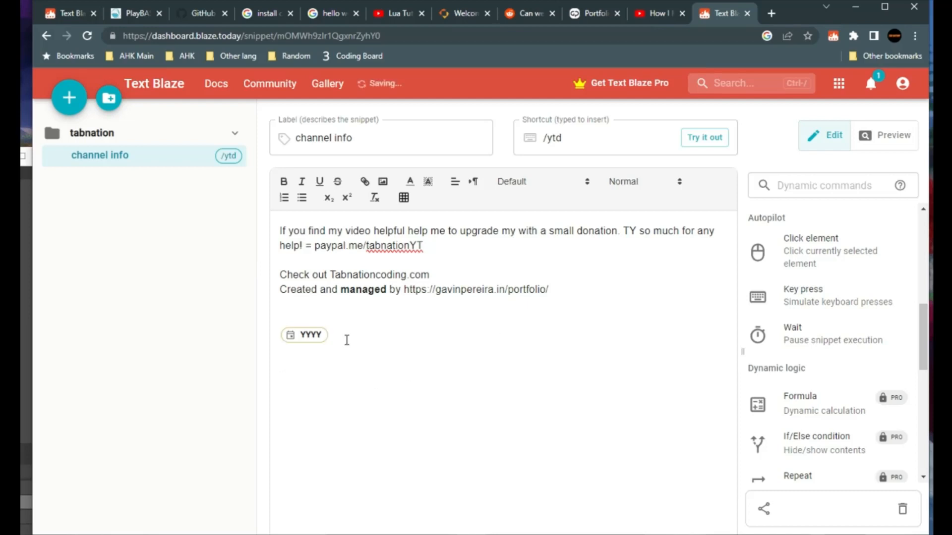
text(/y)
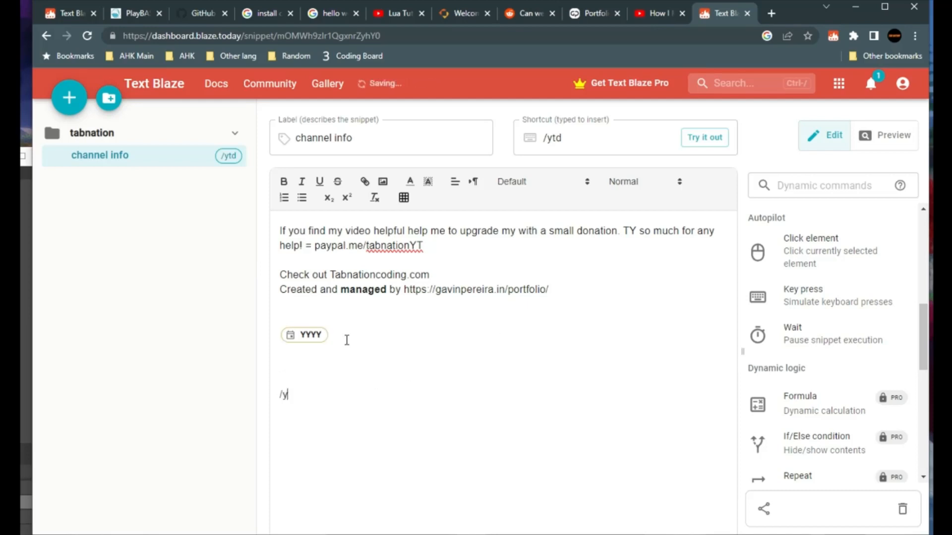
text(td)
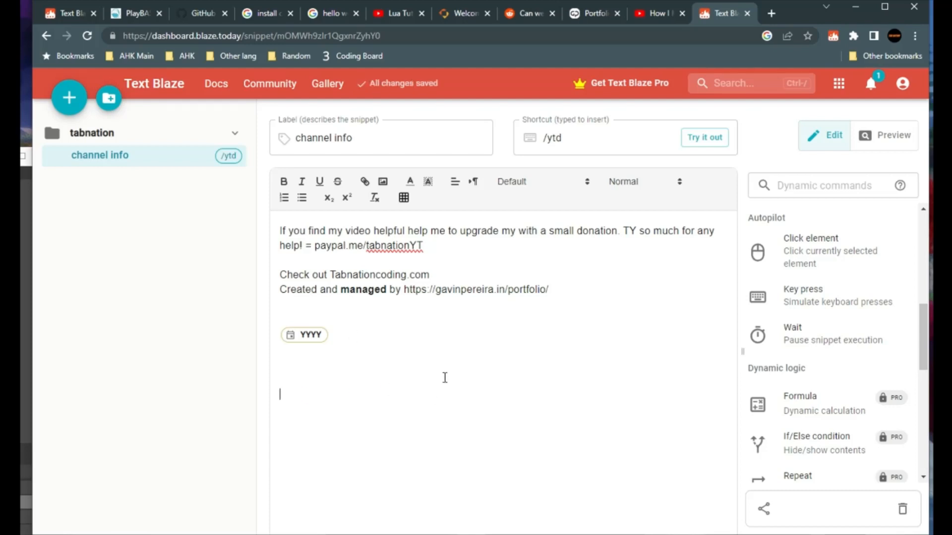
mouse_move(245, 262)
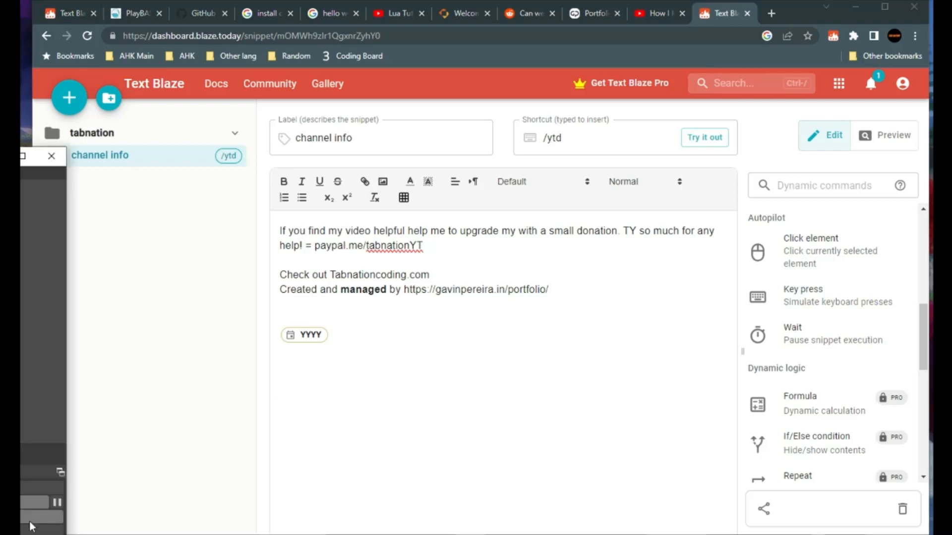
Step: Enter '/ytd' into Pastebin's New Paste box so Text Blaze offers the channel info snippet
click(724, 13)
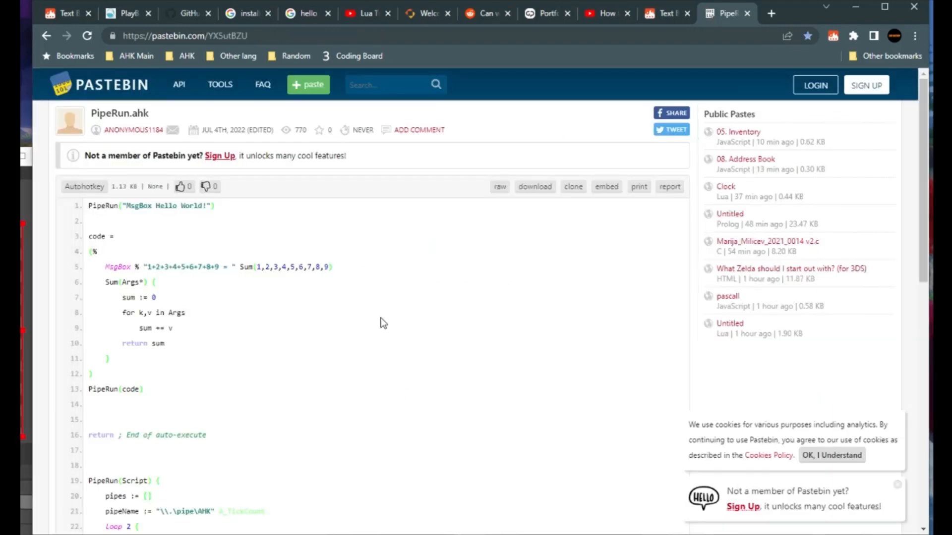
mouse_move(354, 54)
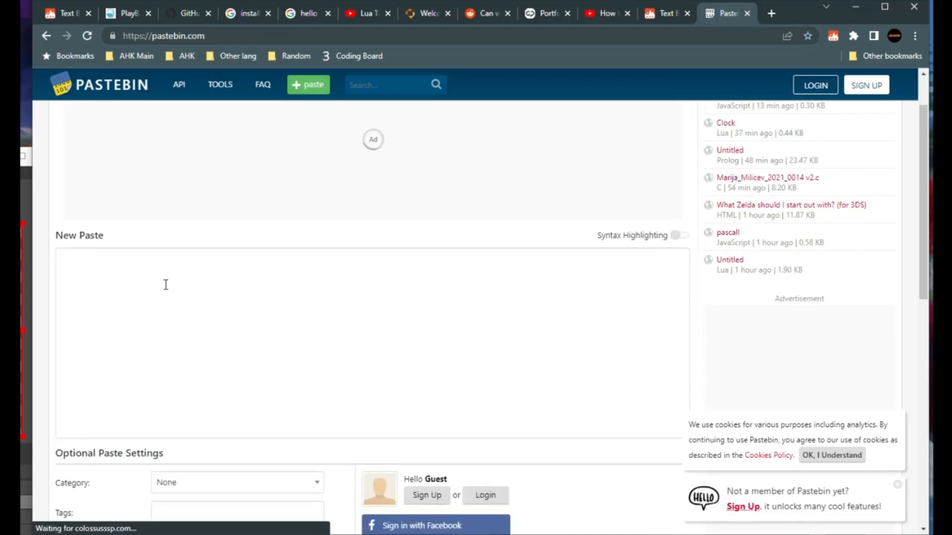
text(/ytd)
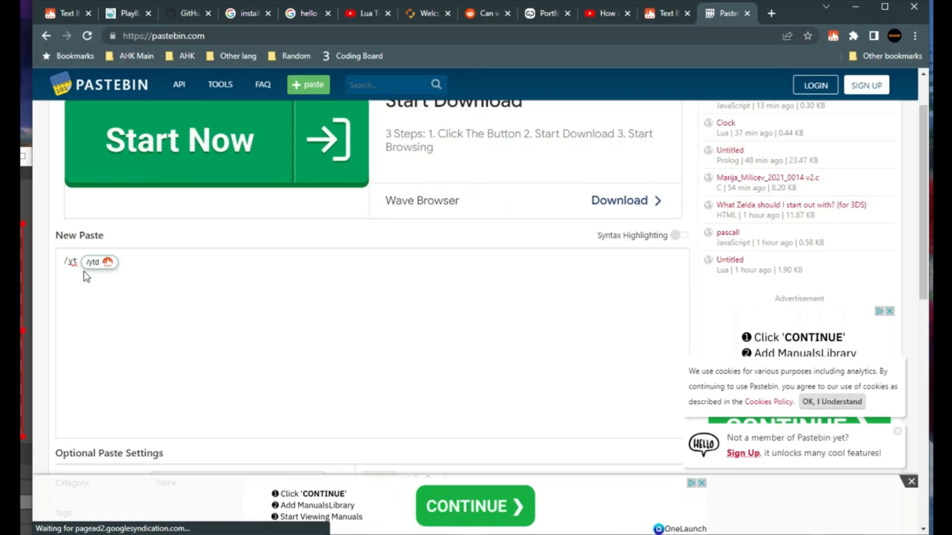
mouse_move(104, 278)
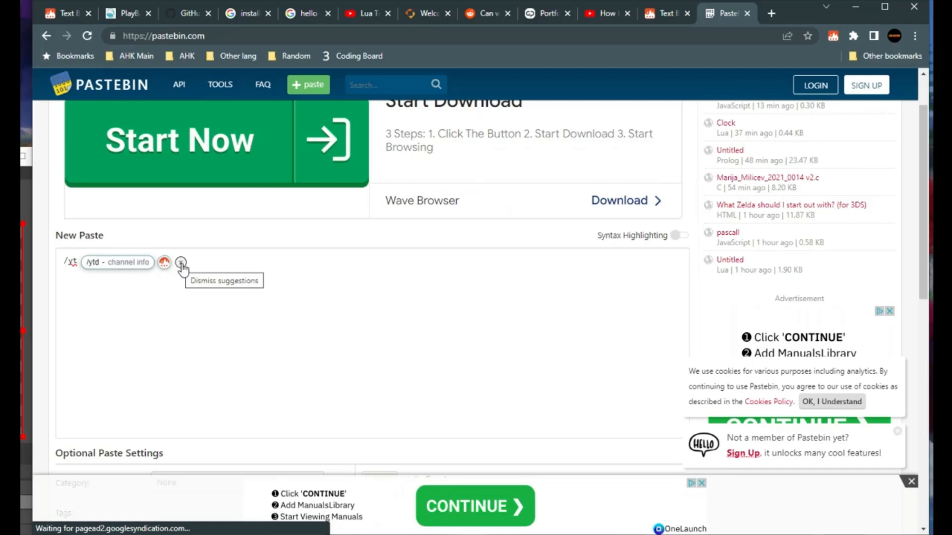
Step: Expand the '/ytd - channel info' suggestion, then highlight '2023' and 'managed' to check the result
click(180, 261)
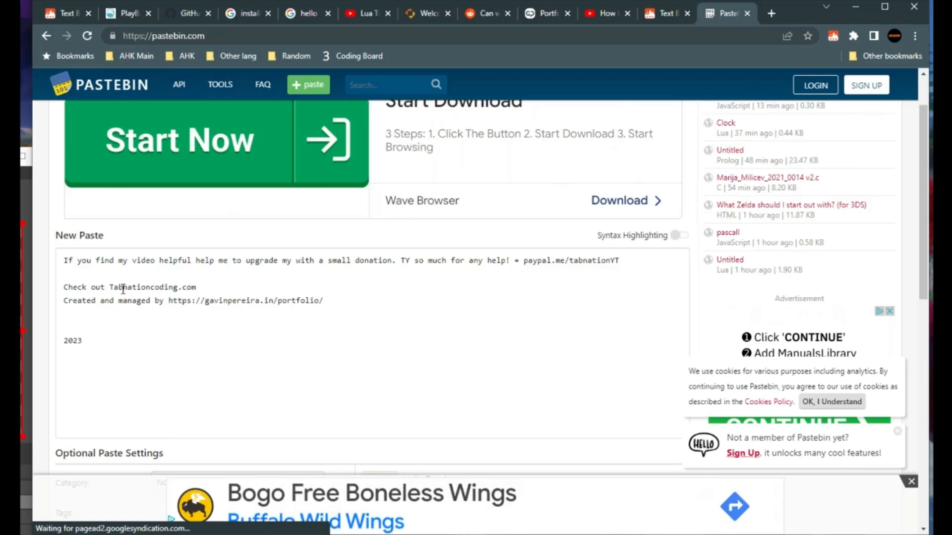
mouse_move(216, 334)
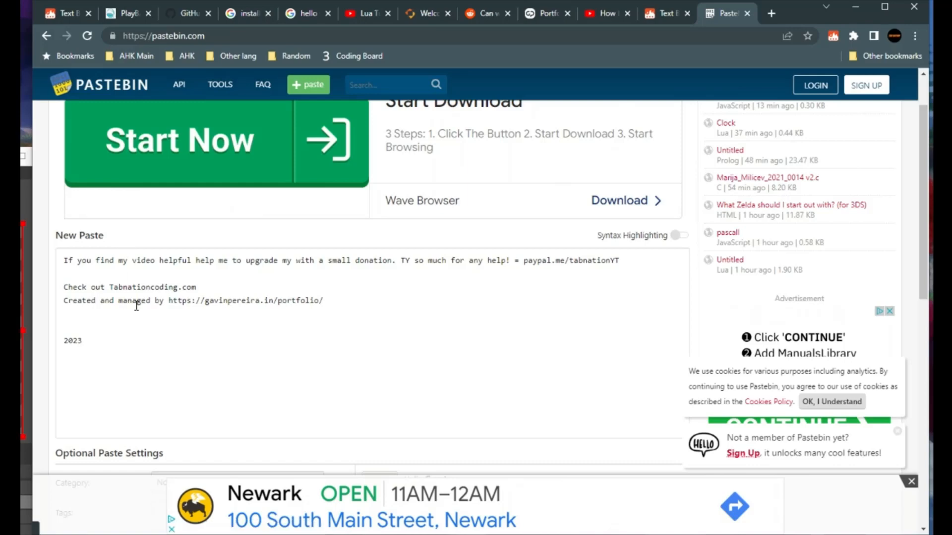
double_click(71, 340)
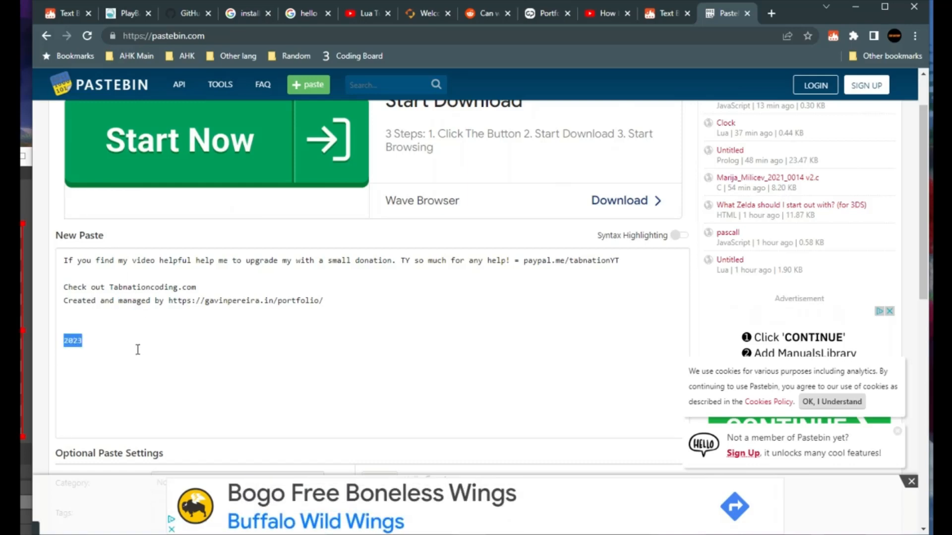
click(137, 299)
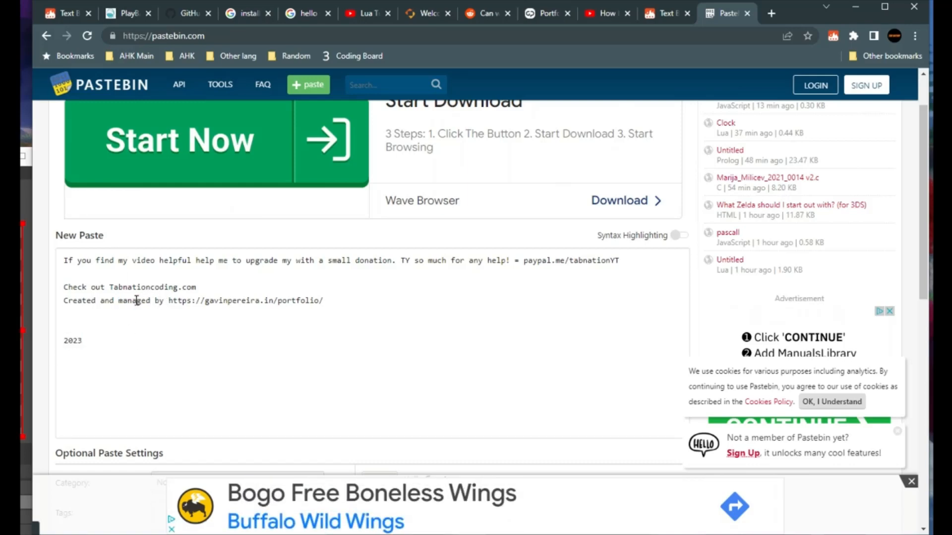
double_click(133, 301)
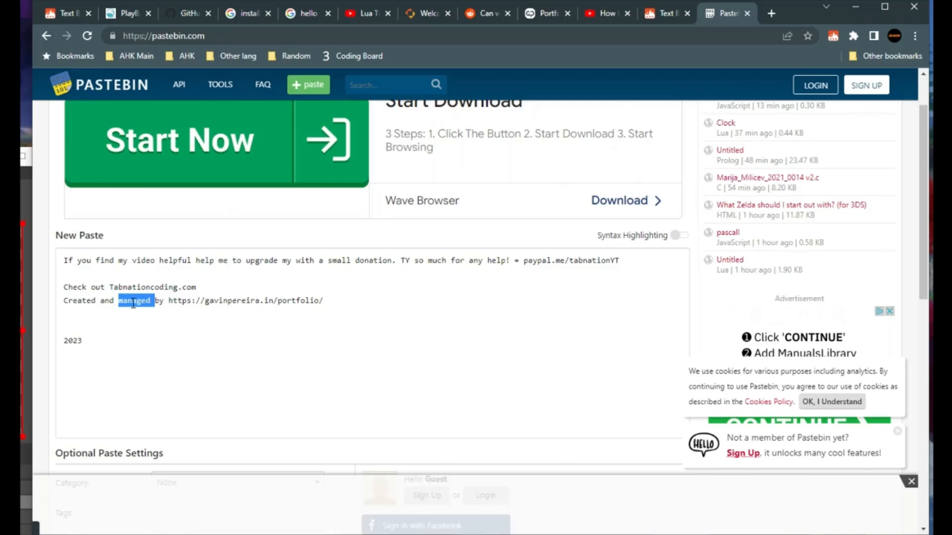
click(164, 325)
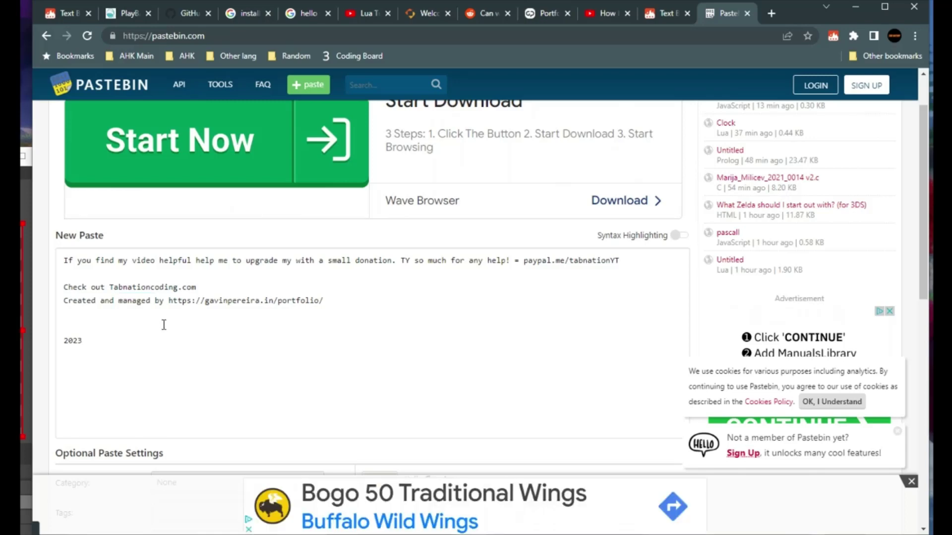
scroll(down, 3)
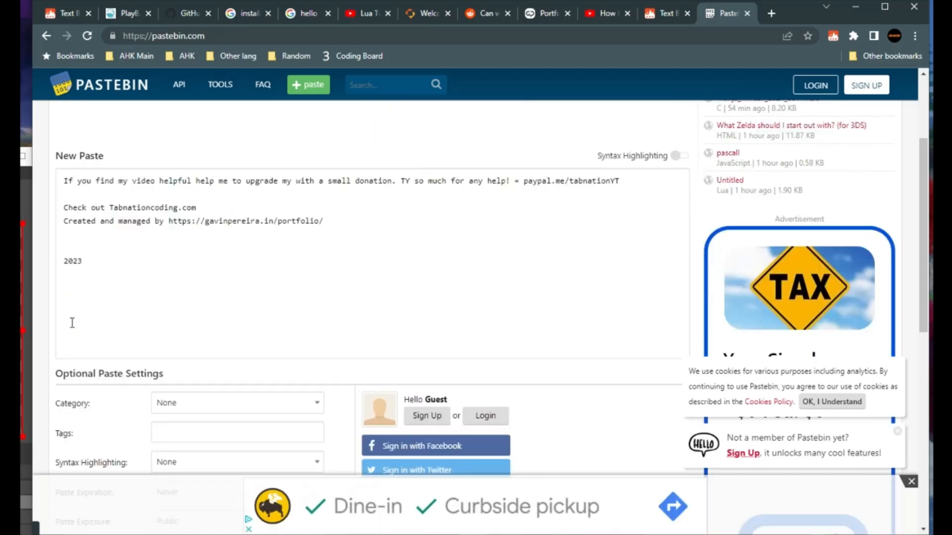
scroll(up, 3)
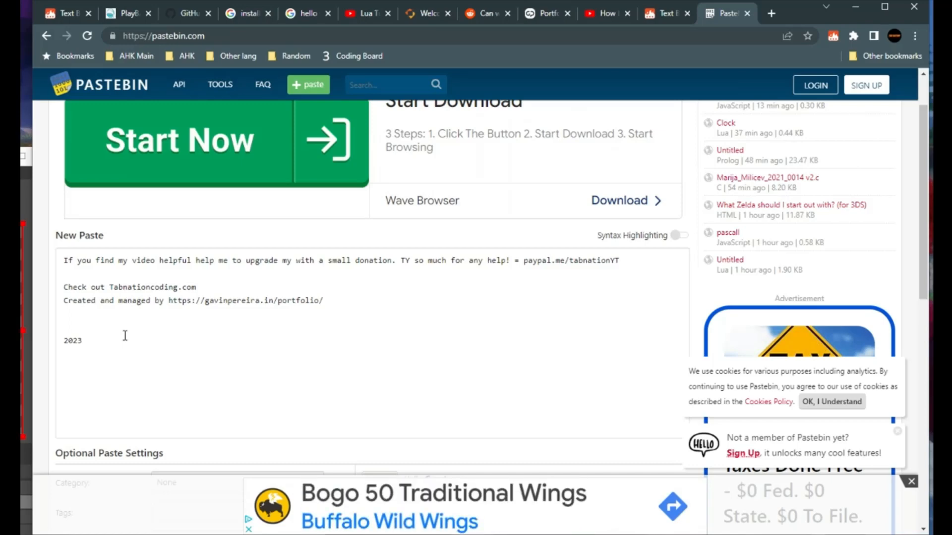
double_click(134, 300)
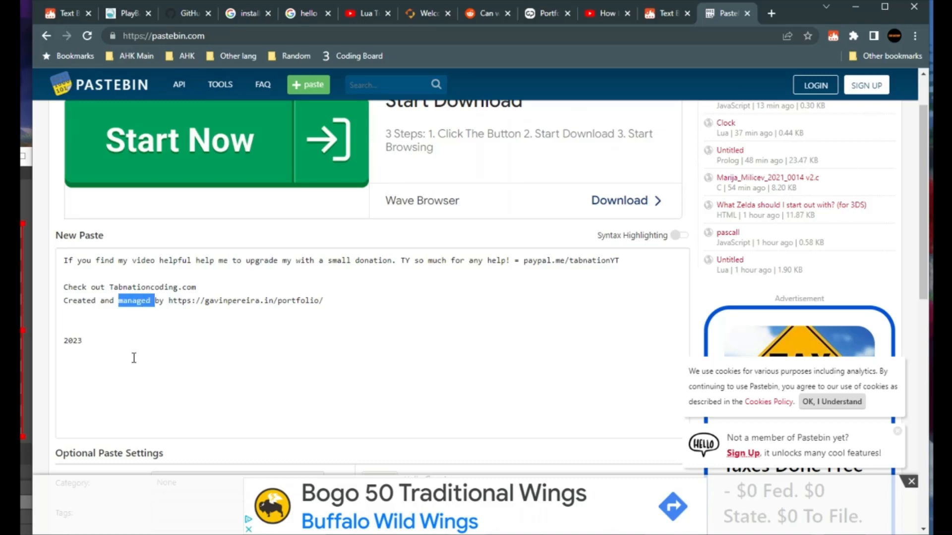
click(98, 340)
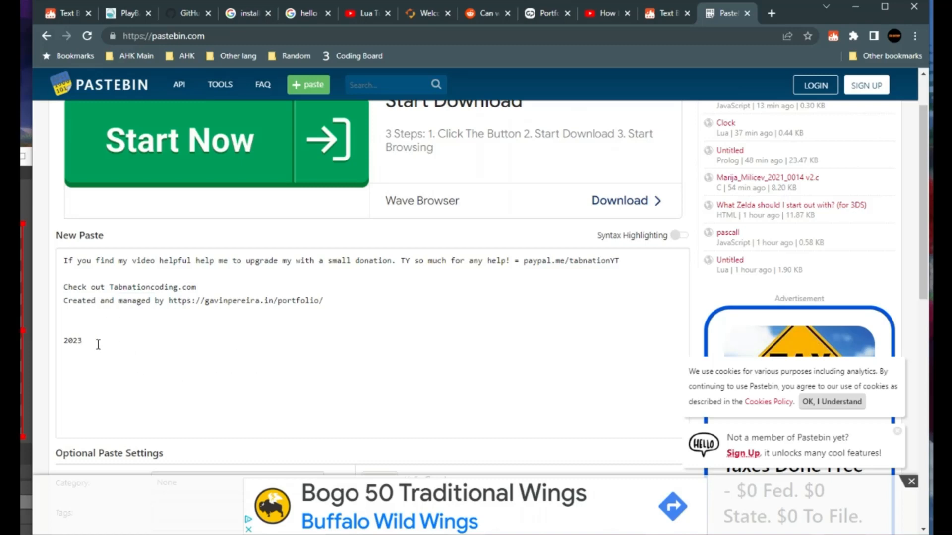
double_click(72, 340)
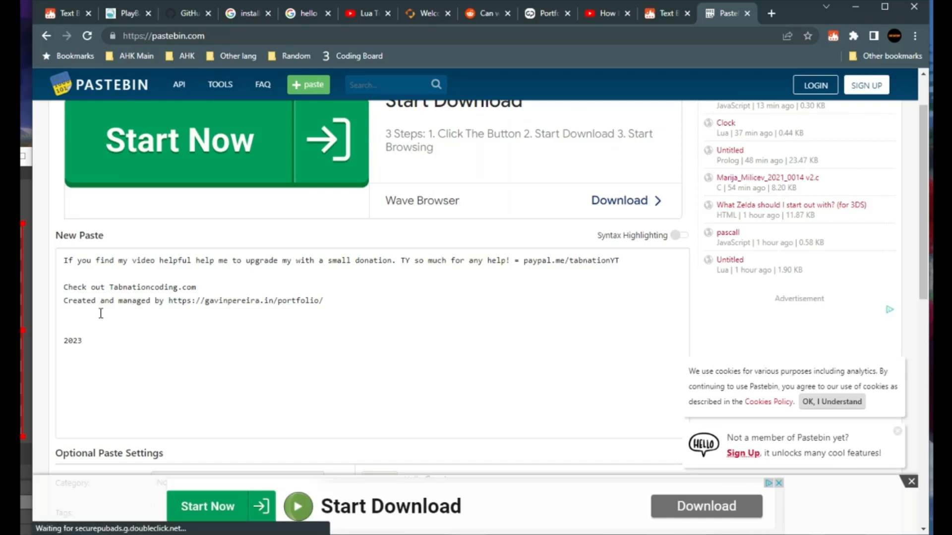
scroll(down, 3)
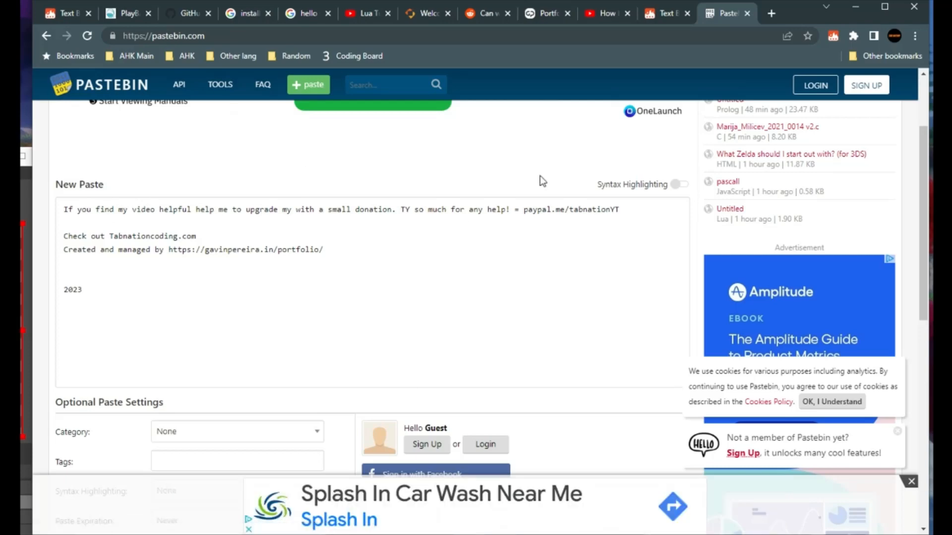
Step: Switch to the Text Blaze tab showing the channel info snippet editor
click(723, 13)
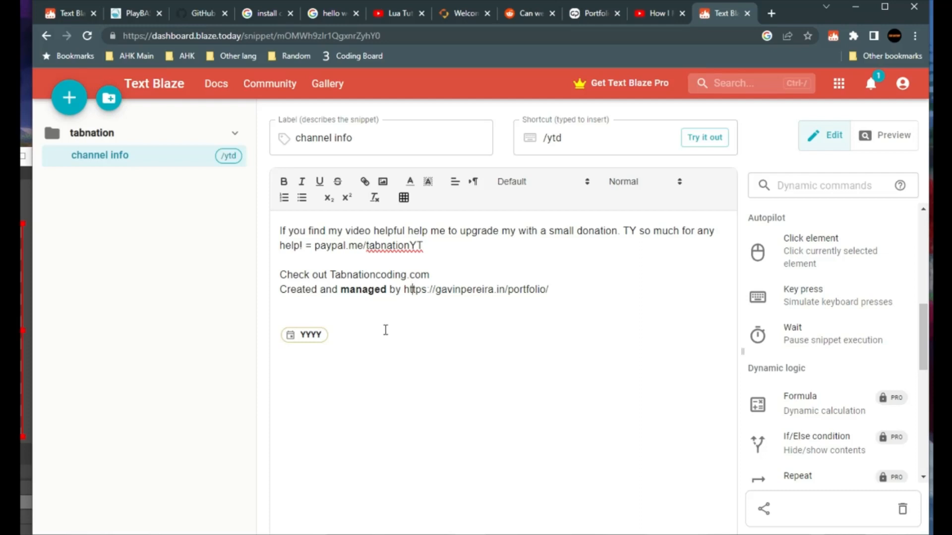
mouse_move(399, 320)
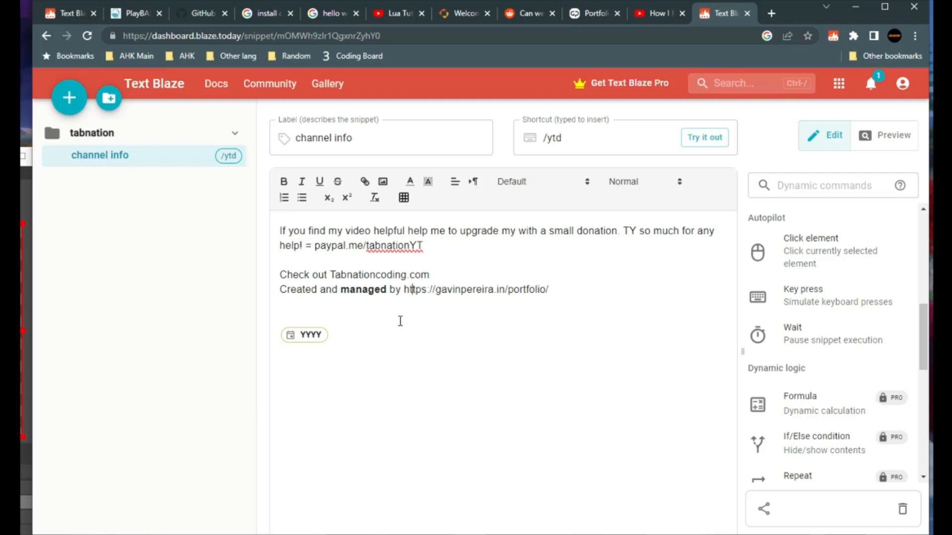